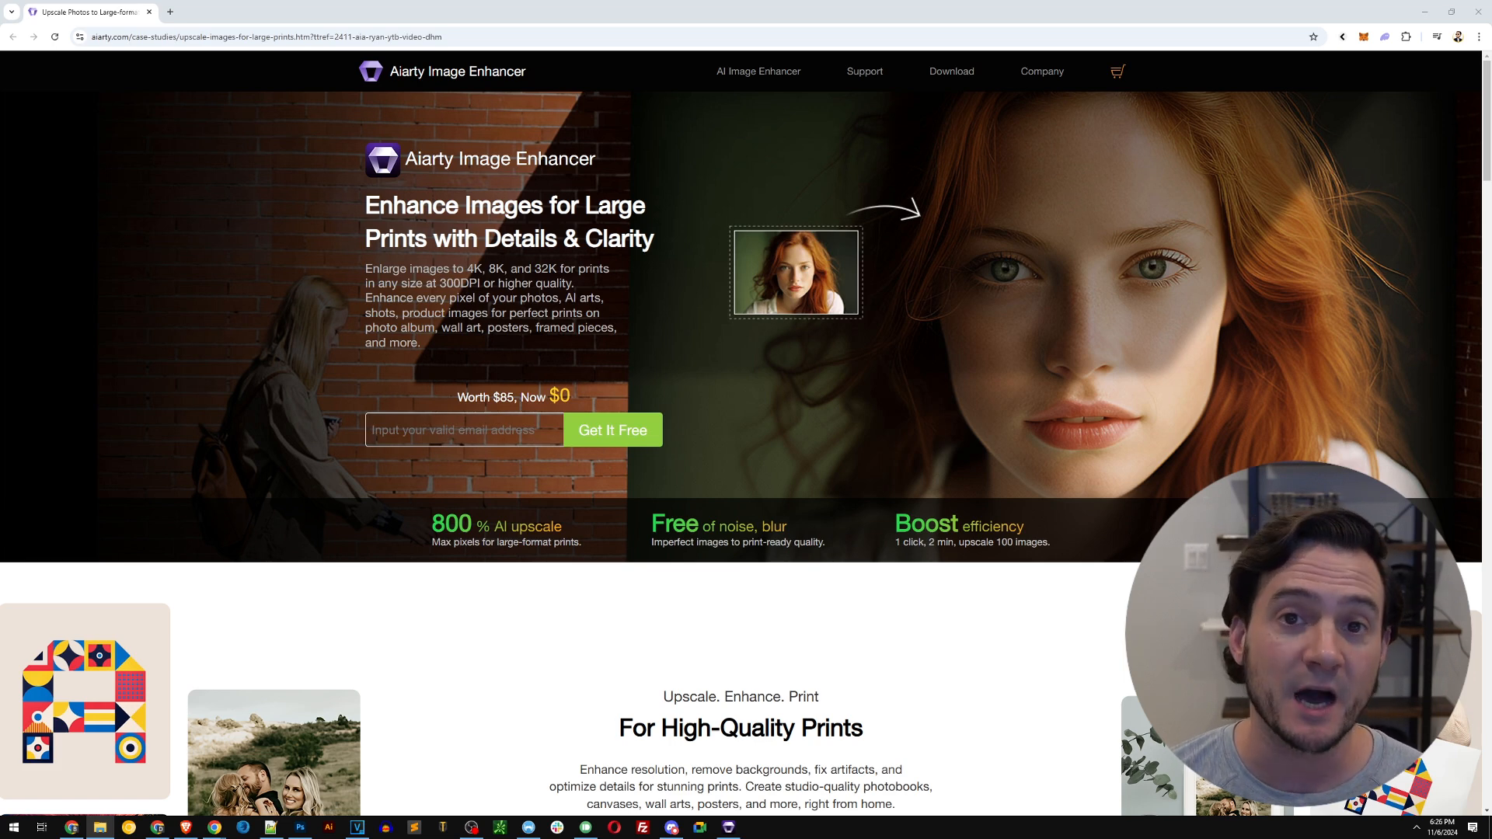
# Load the prom group photo and set its upscale target to 8K (8192 × 6144)
pyautogui.scroll(-3)
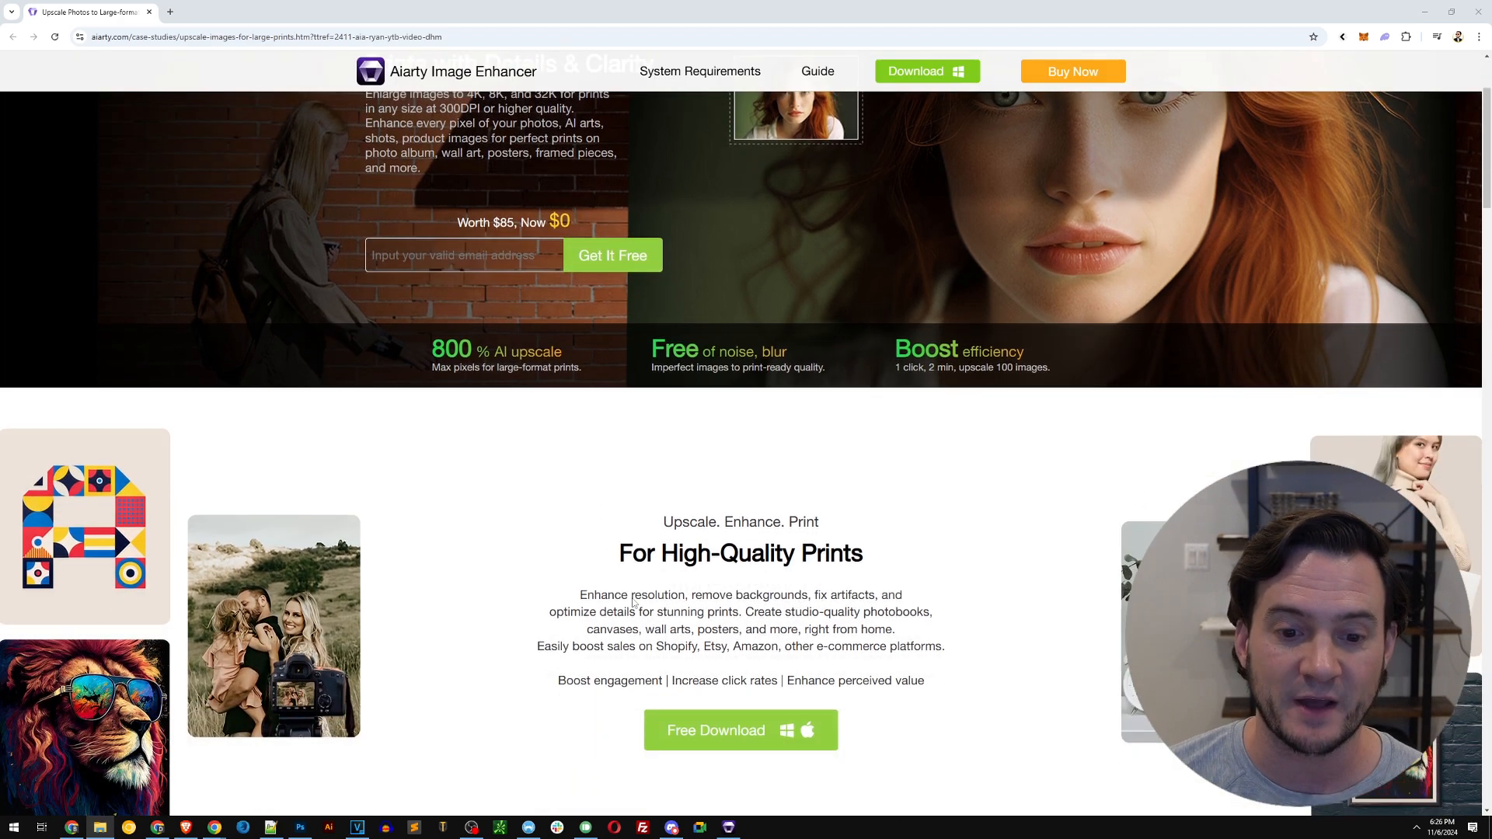
pyautogui.scroll(-3)
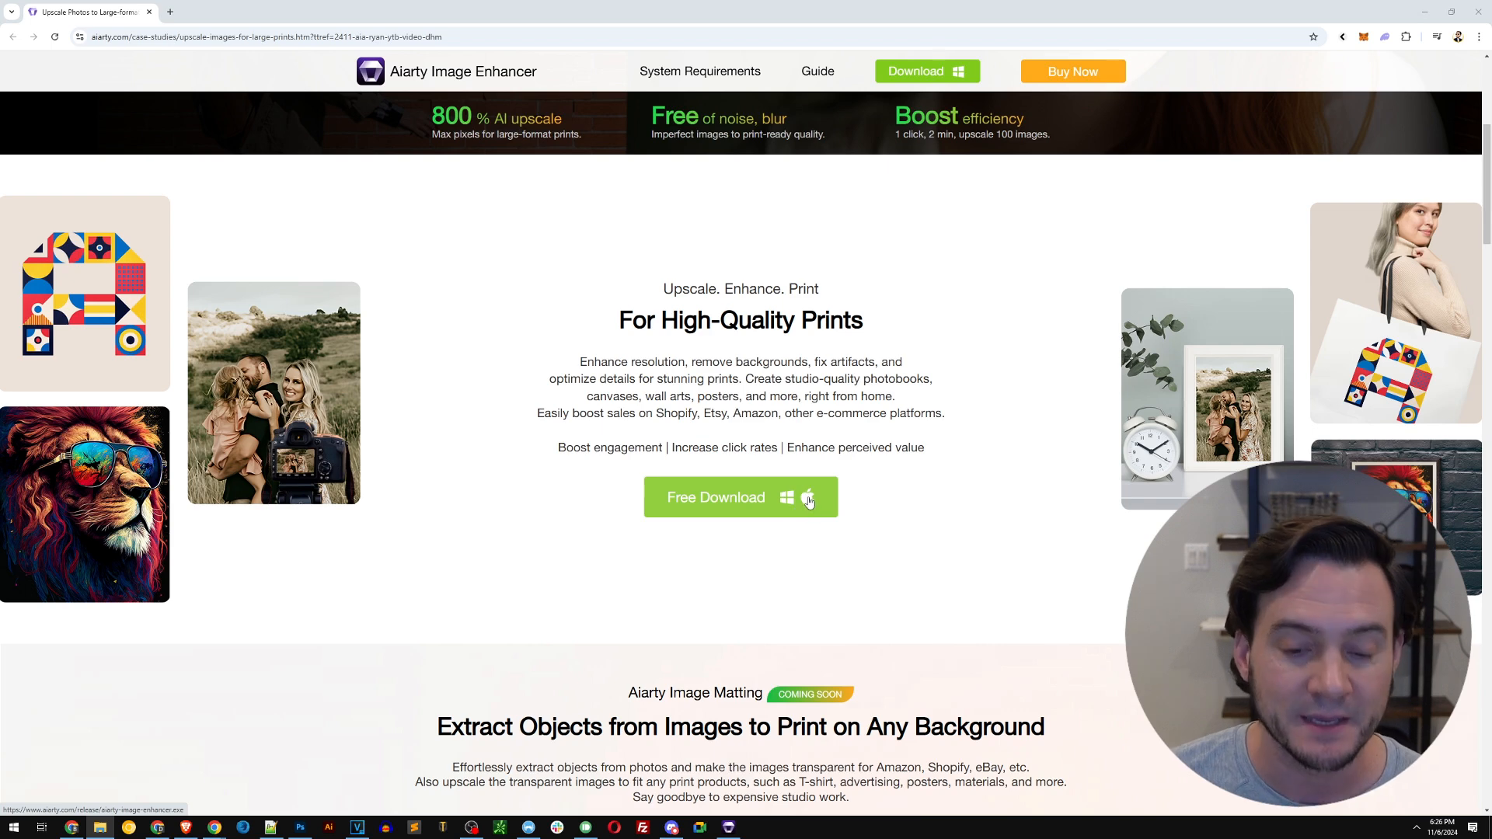
pyautogui.click(740, 498)
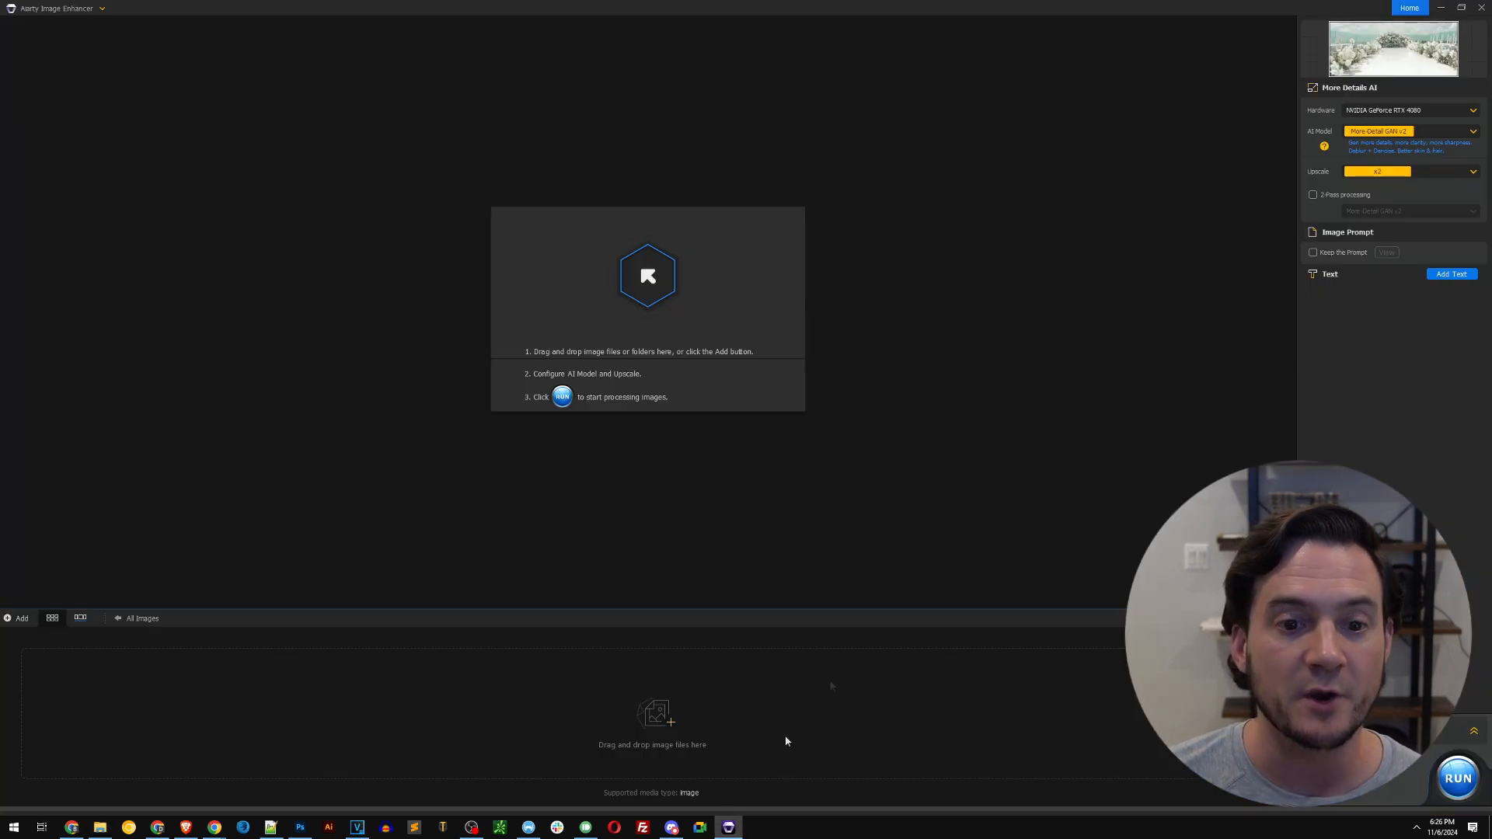
pyautogui.moveTo(888, 586)
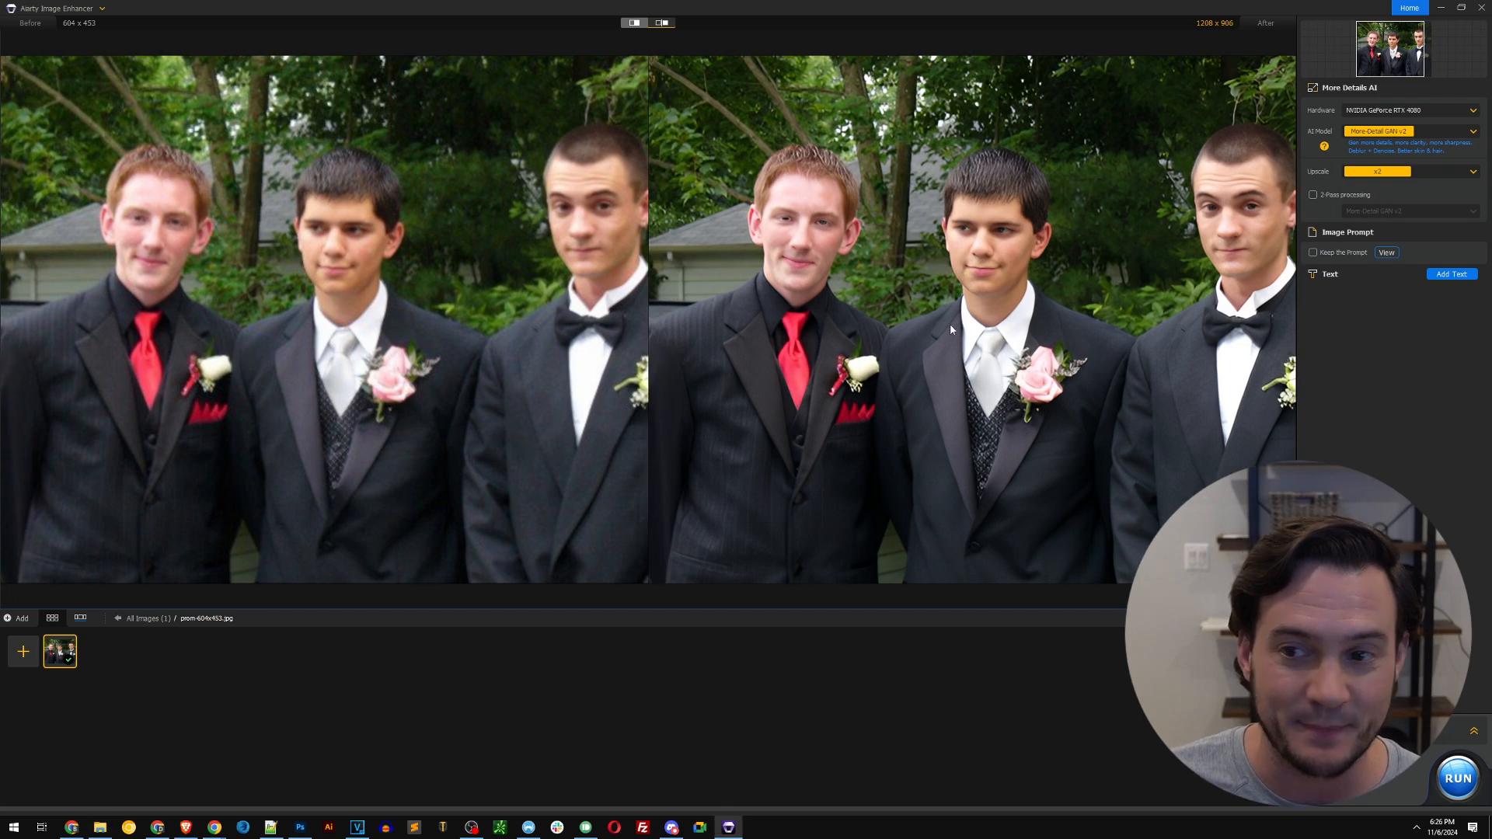
pyautogui.moveTo(870, 319)
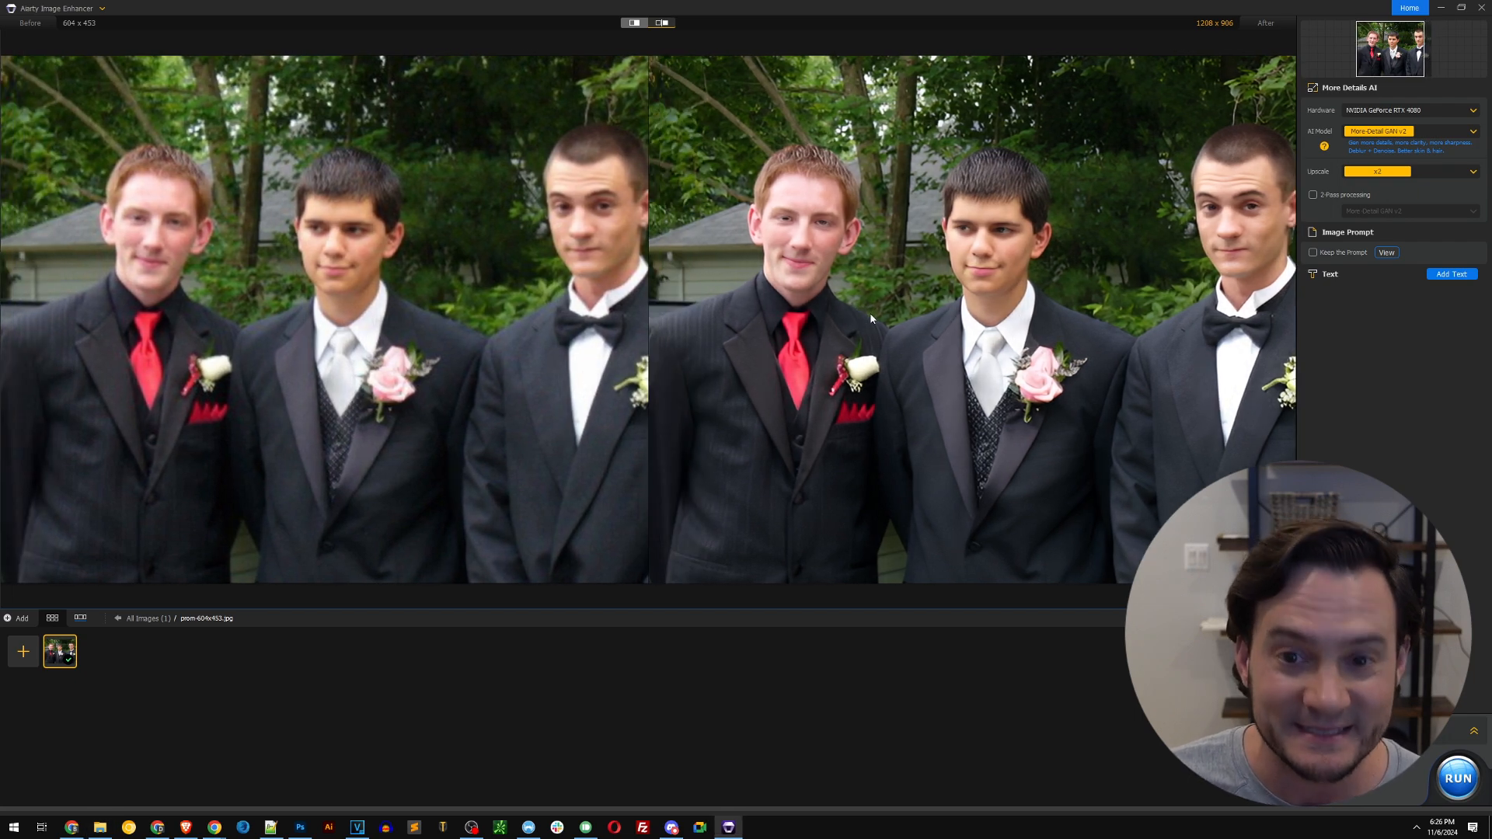
pyautogui.click(1477, 173)
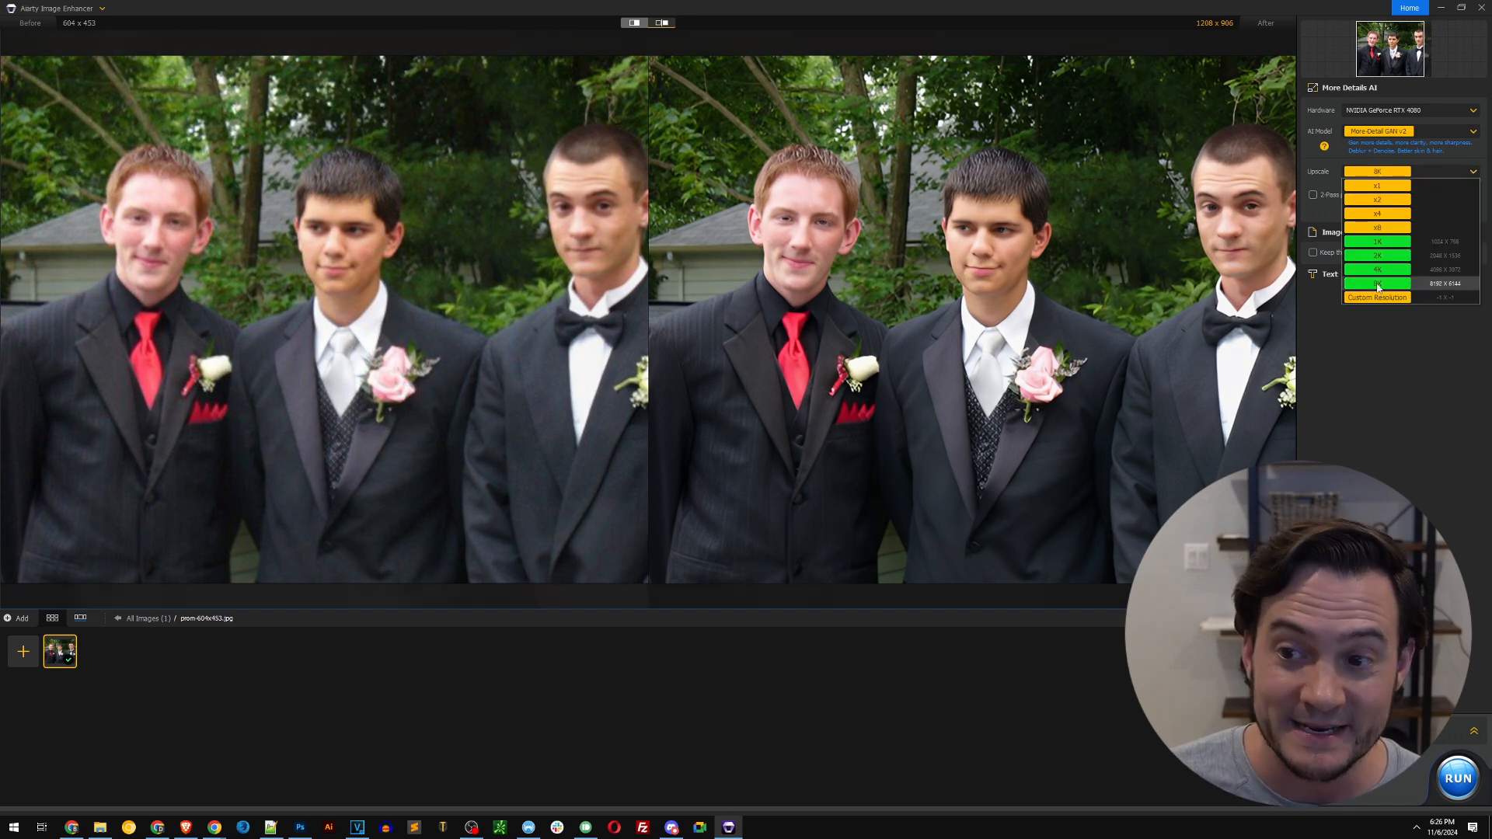
pyautogui.click(1457, 777)
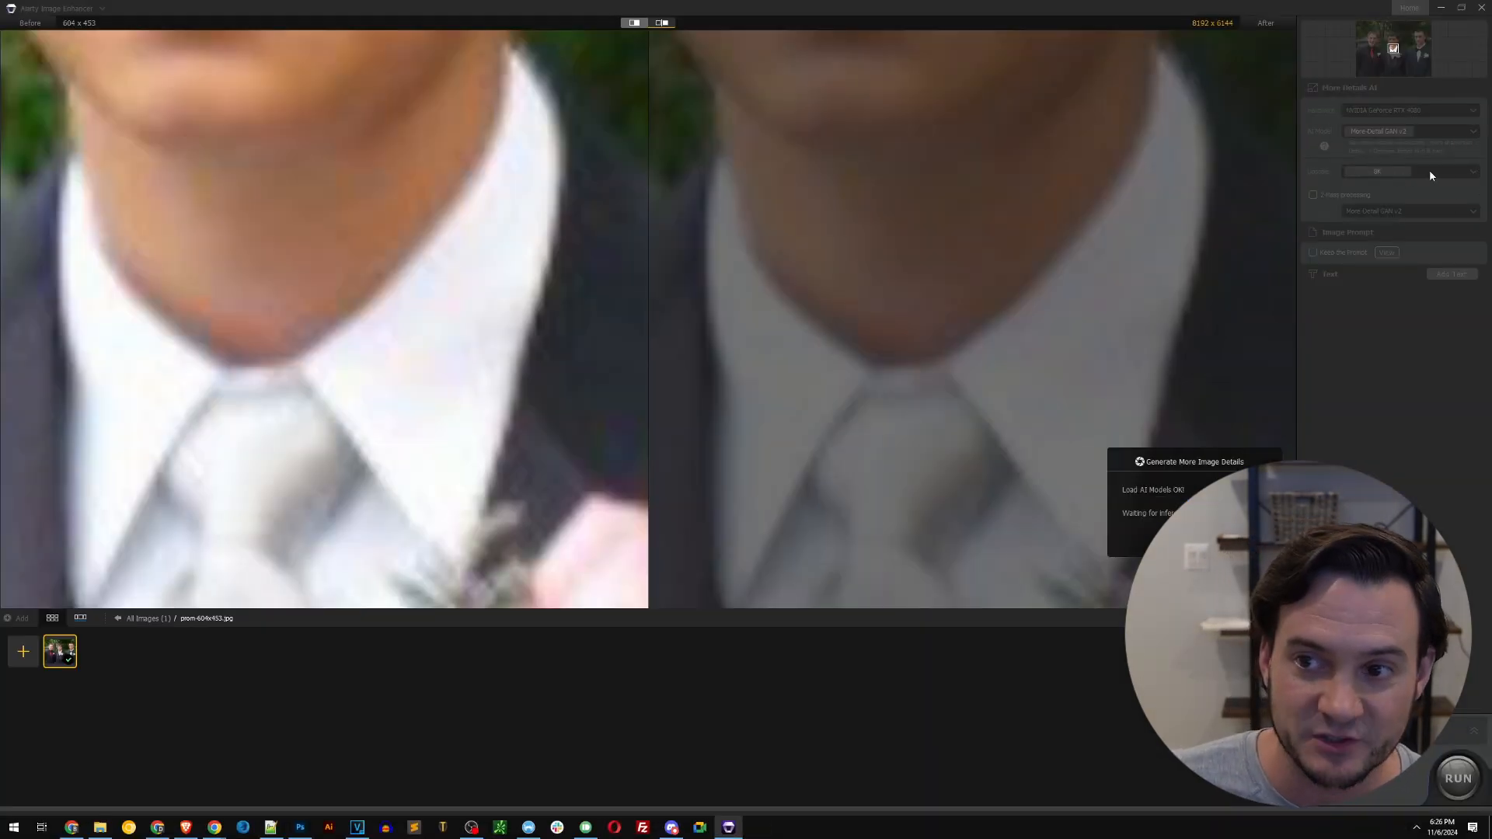
pyautogui.moveTo(1424, 188)
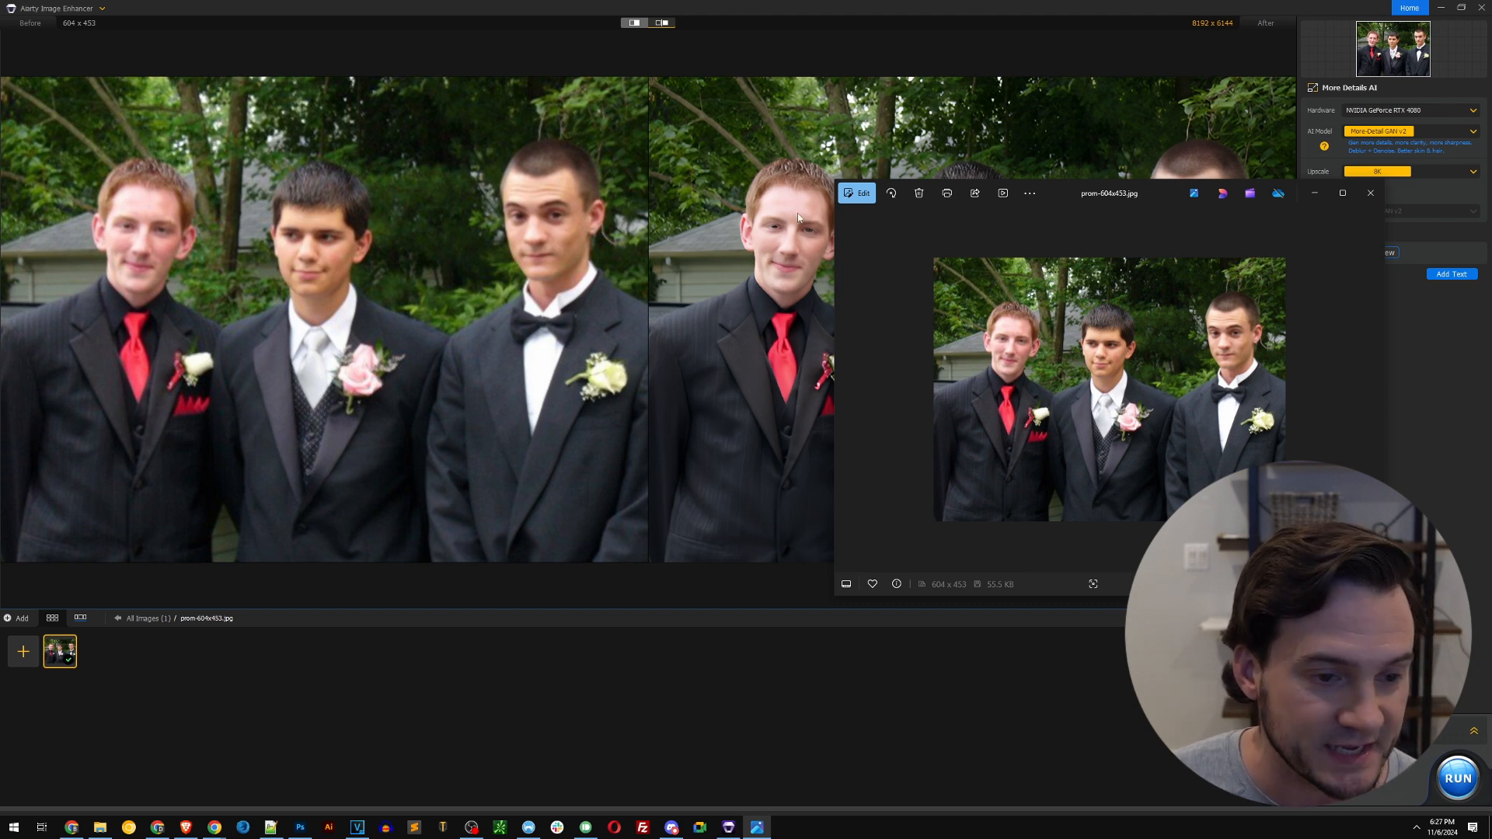
# Review the 8192 * 6144 output size note in Notepad++
pyautogui.click(1371, 193)
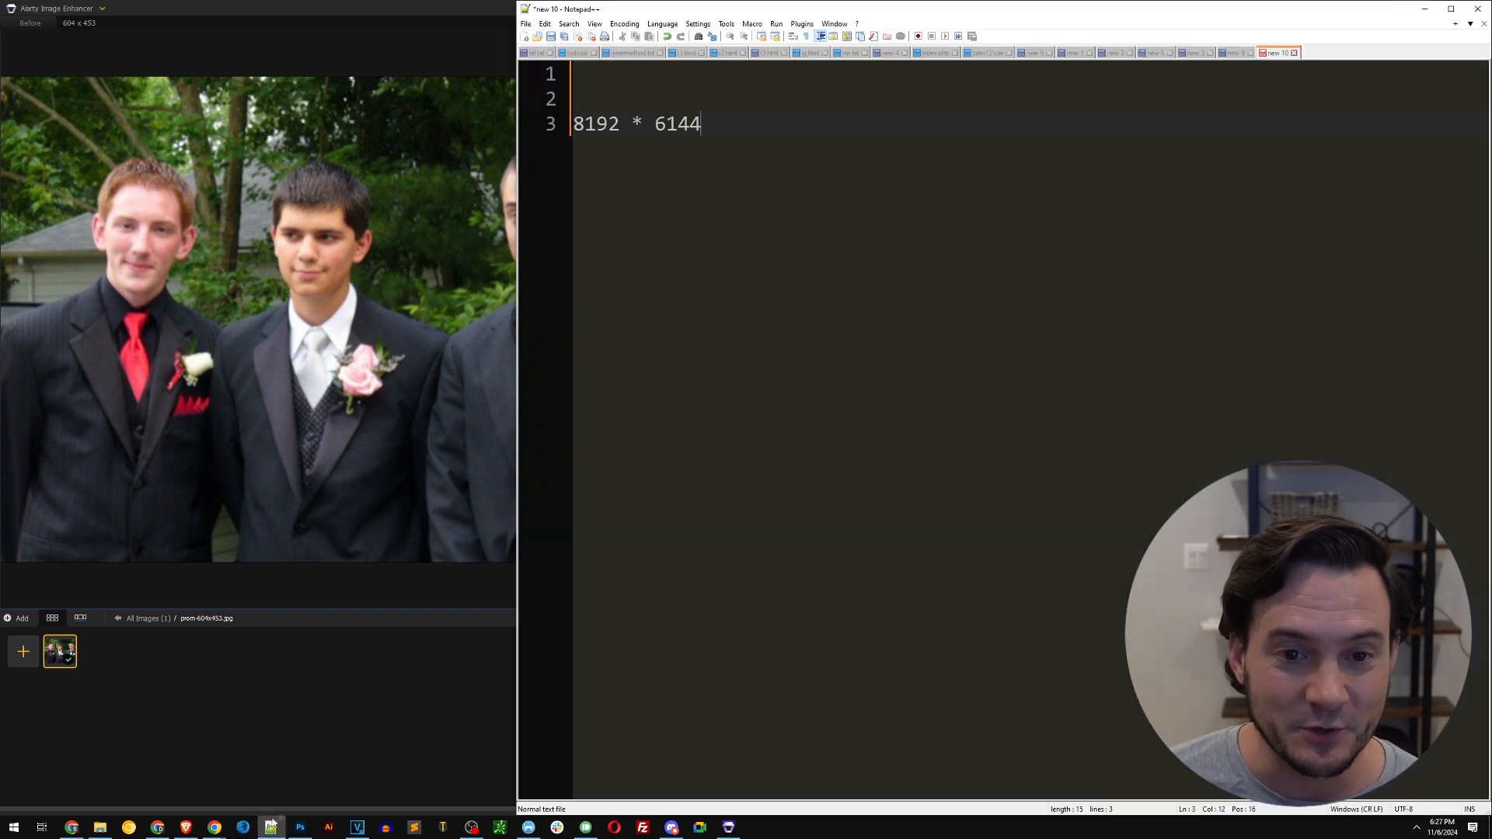
pyautogui.tripleClick(636, 125)
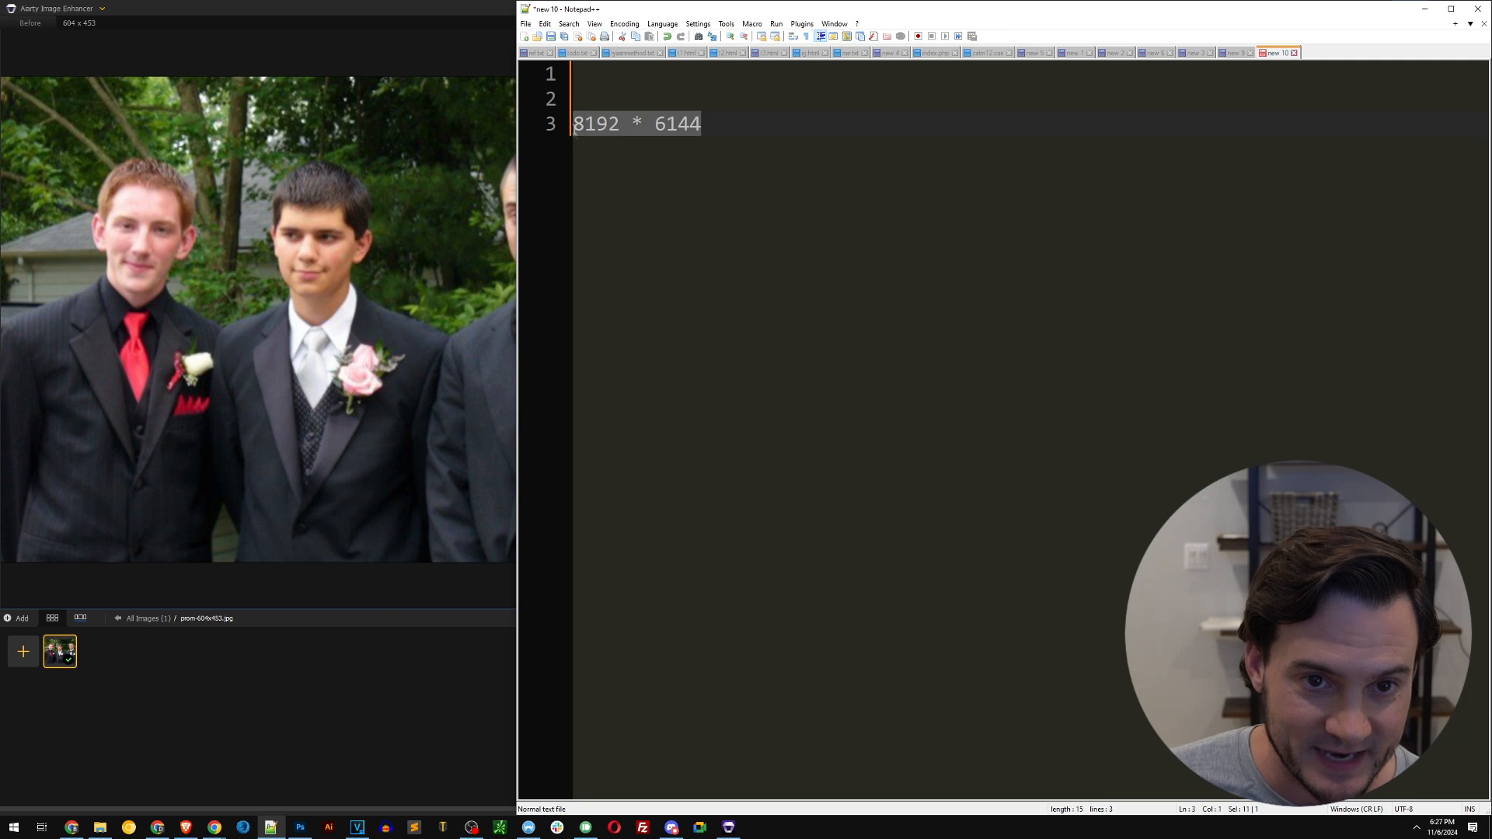
pyautogui.click(701, 125)
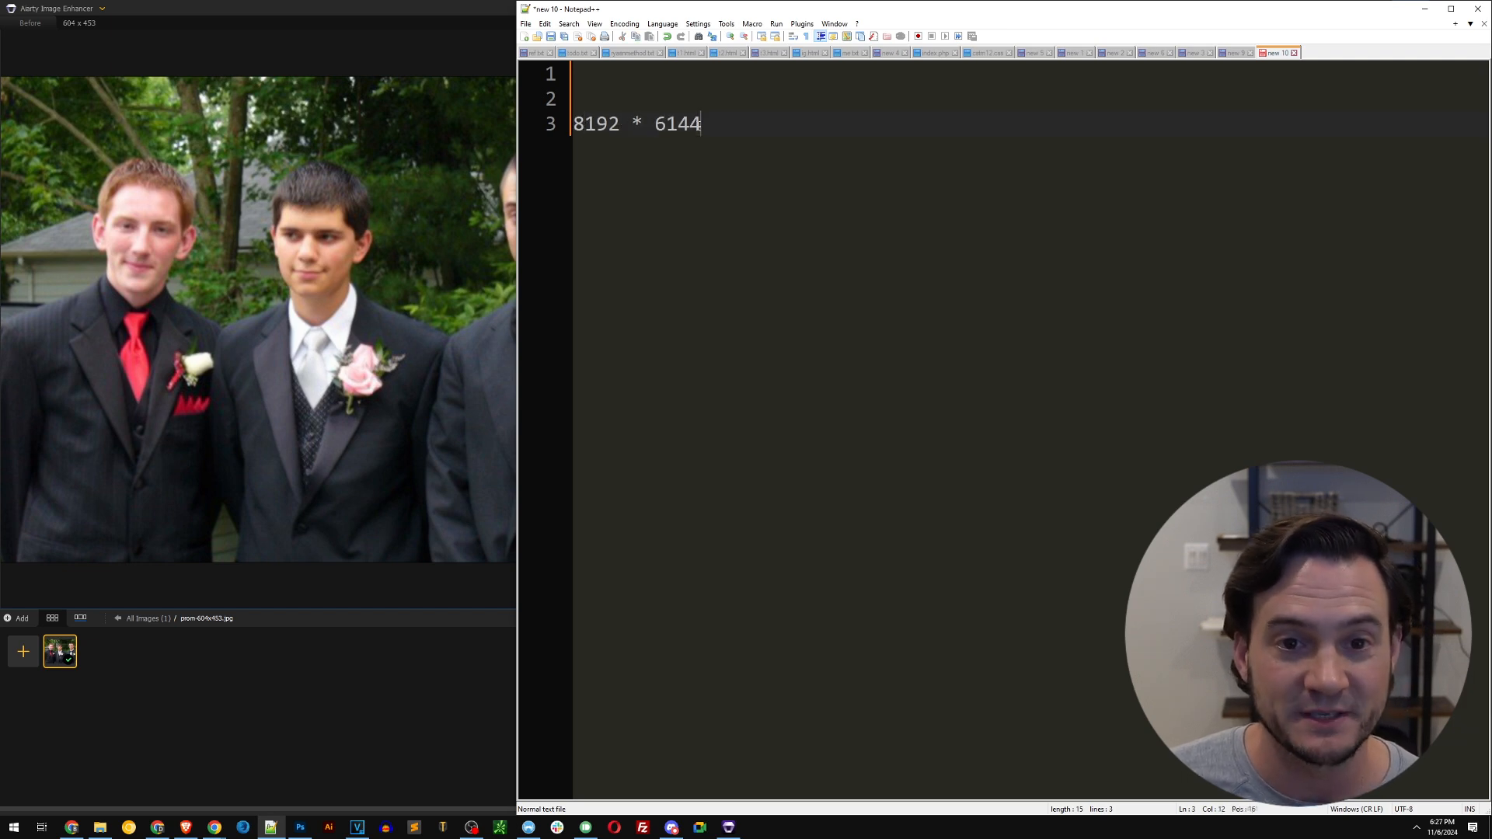
pyautogui.doubleClick(676, 124)
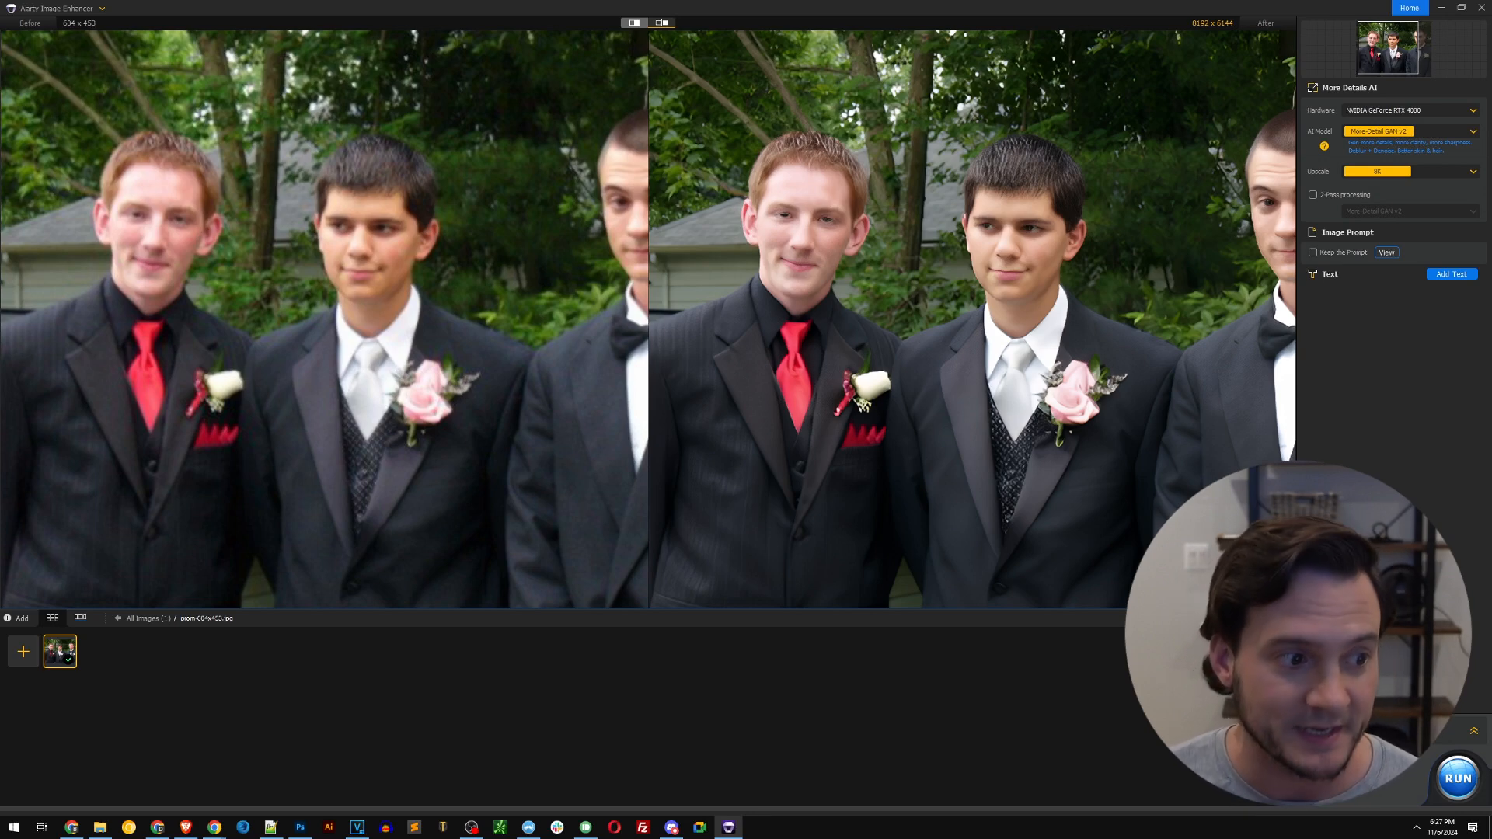
pyautogui.moveTo(533, 133)
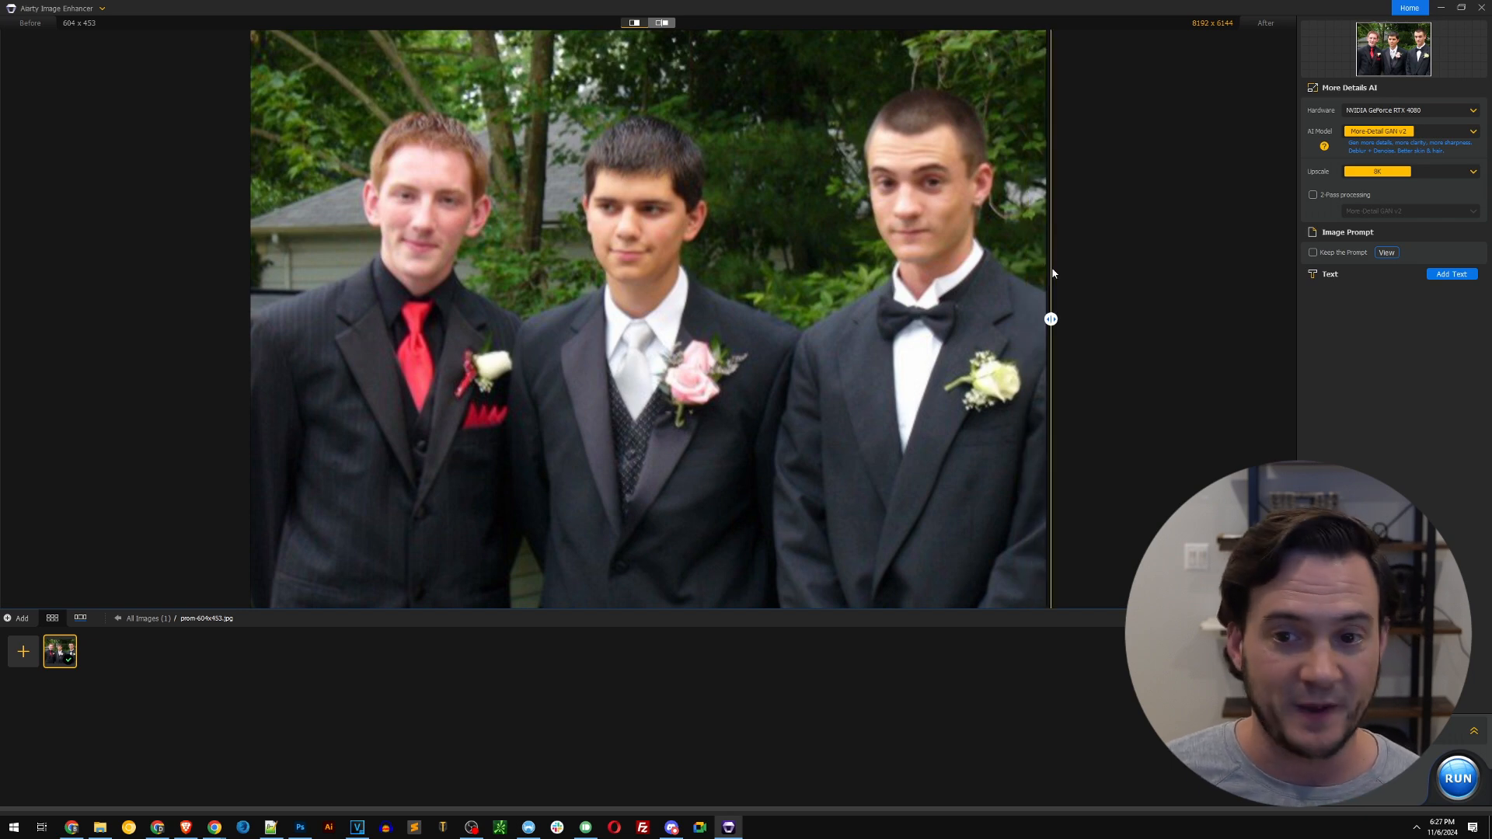
pyautogui.moveTo(1070, 303)
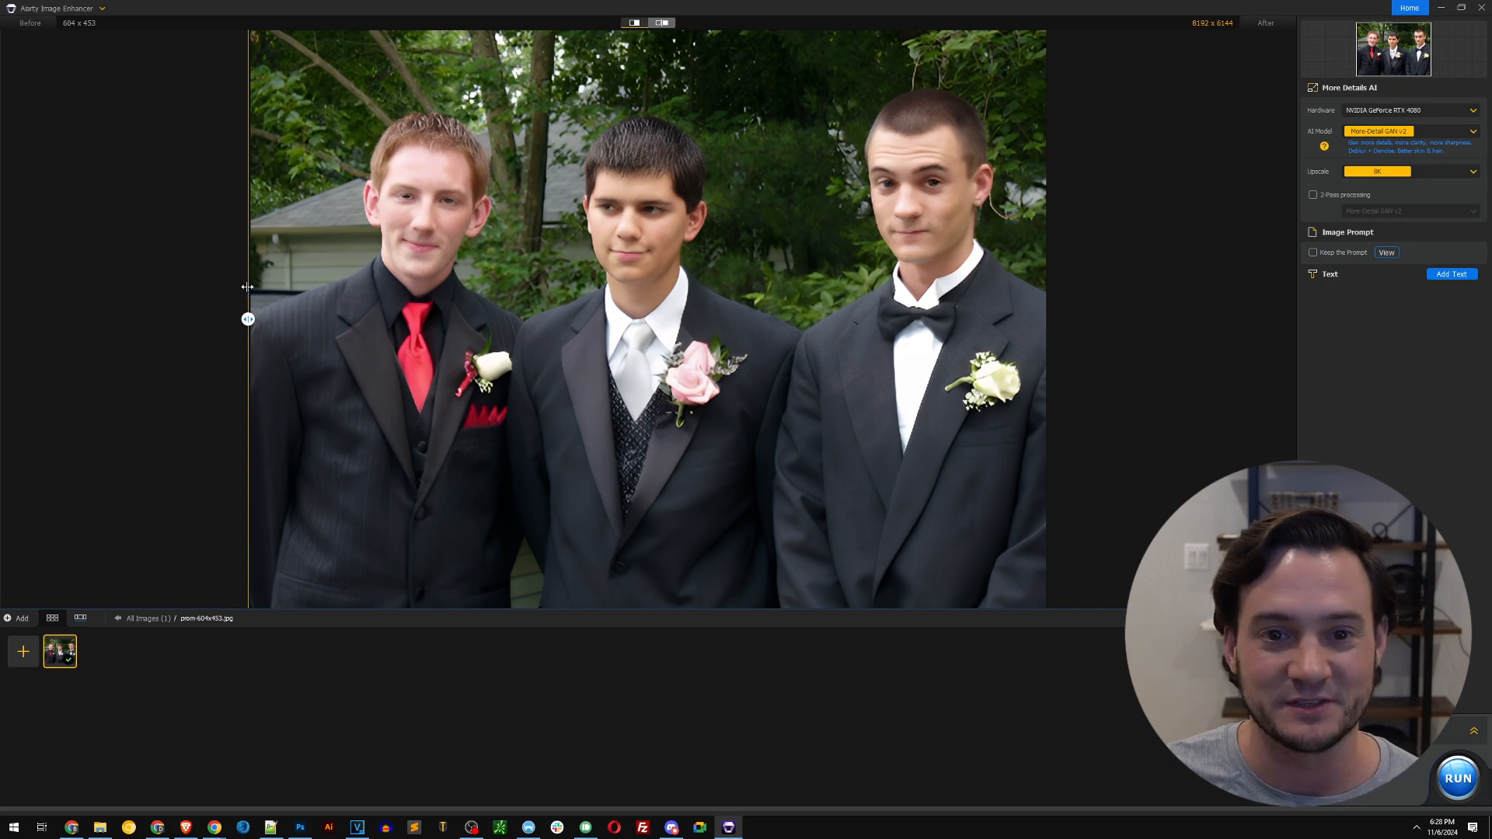
pyautogui.moveTo(753, 291)
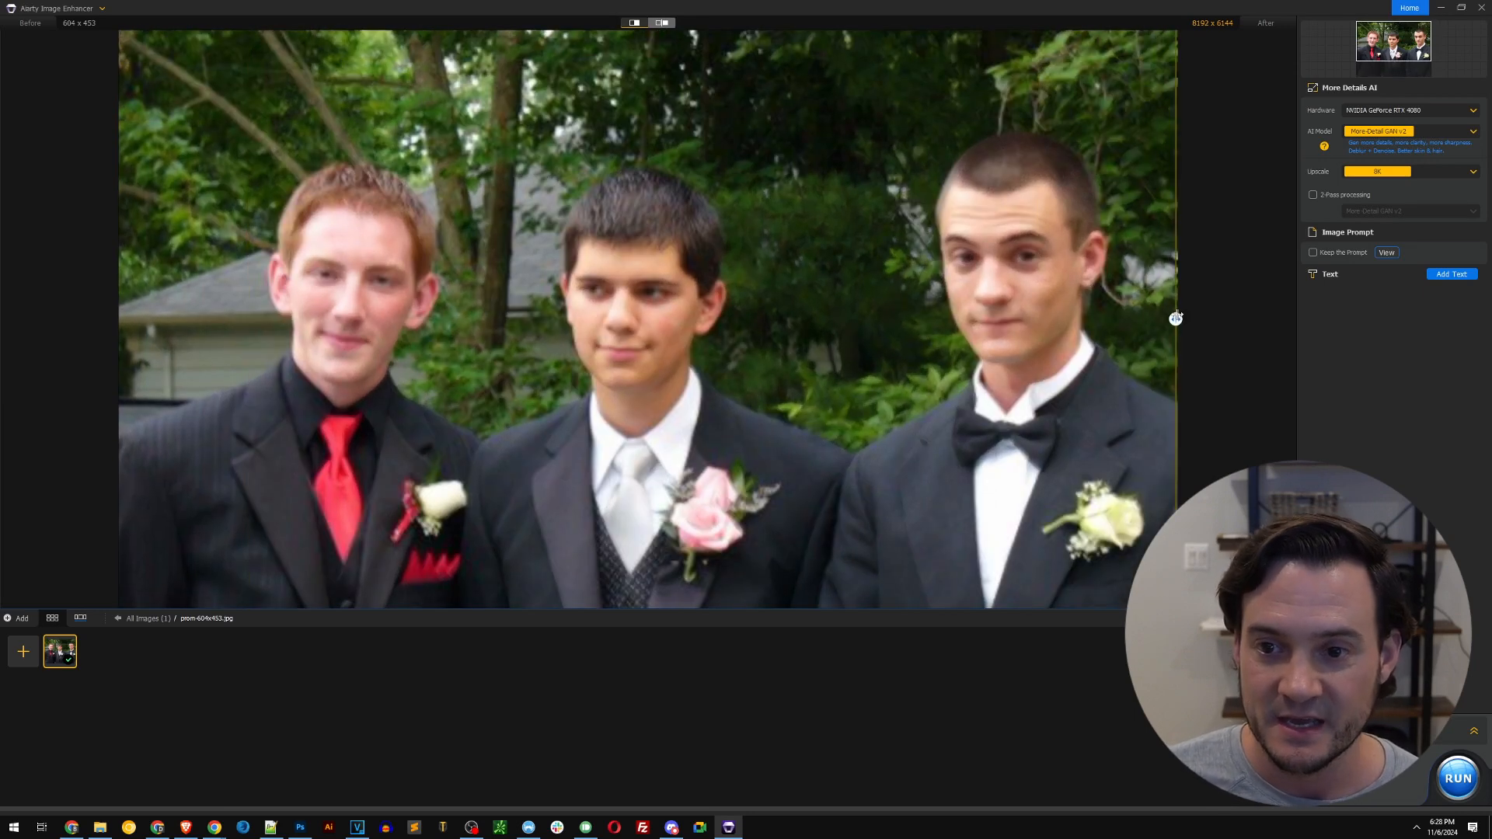
# Clear all images from the enhancer's queue before loading the three new photos
pyautogui.rightClick(59, 651)
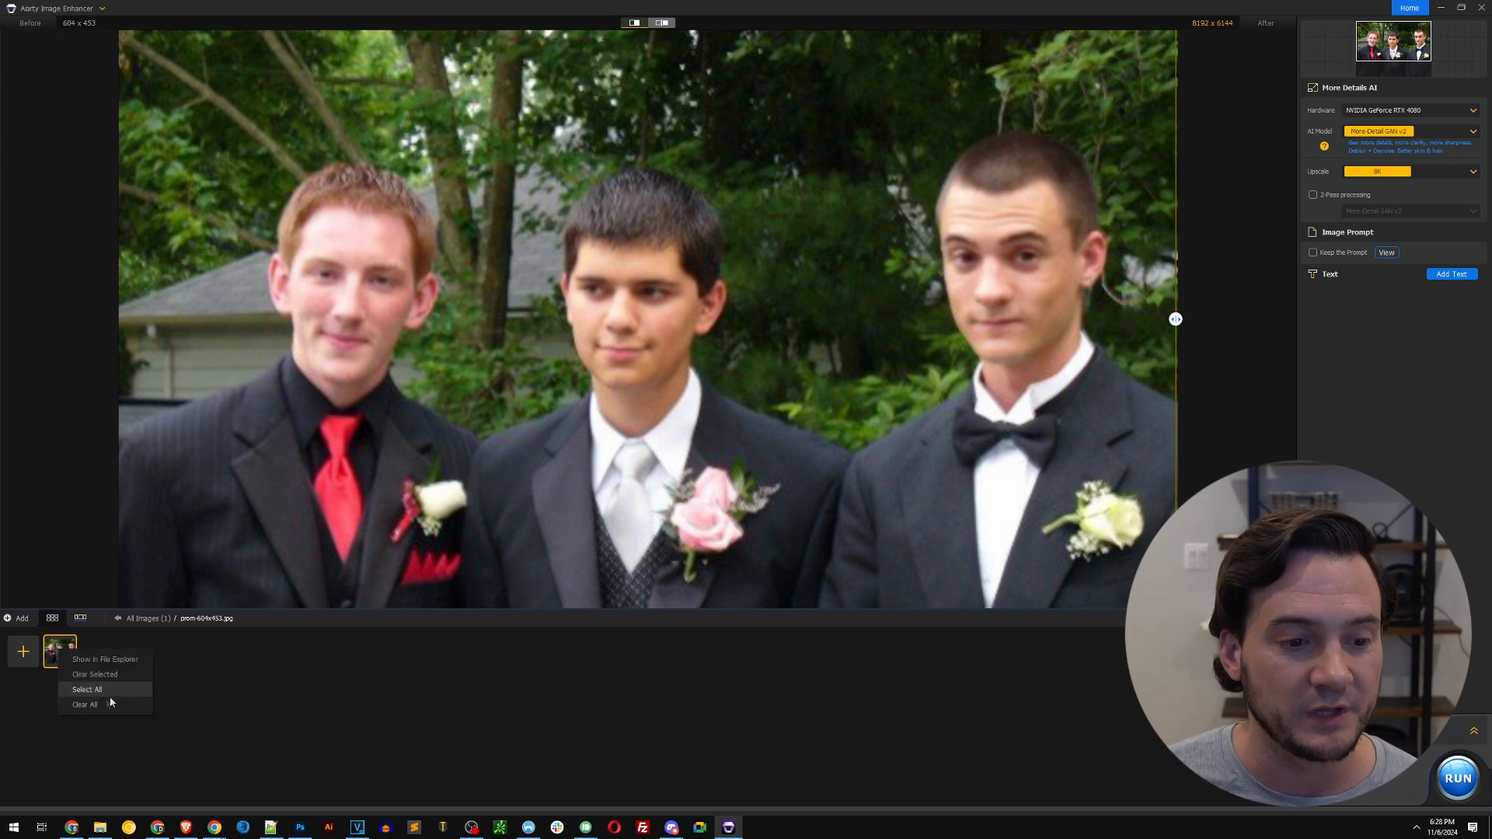
pyautogui.click(84, 704)
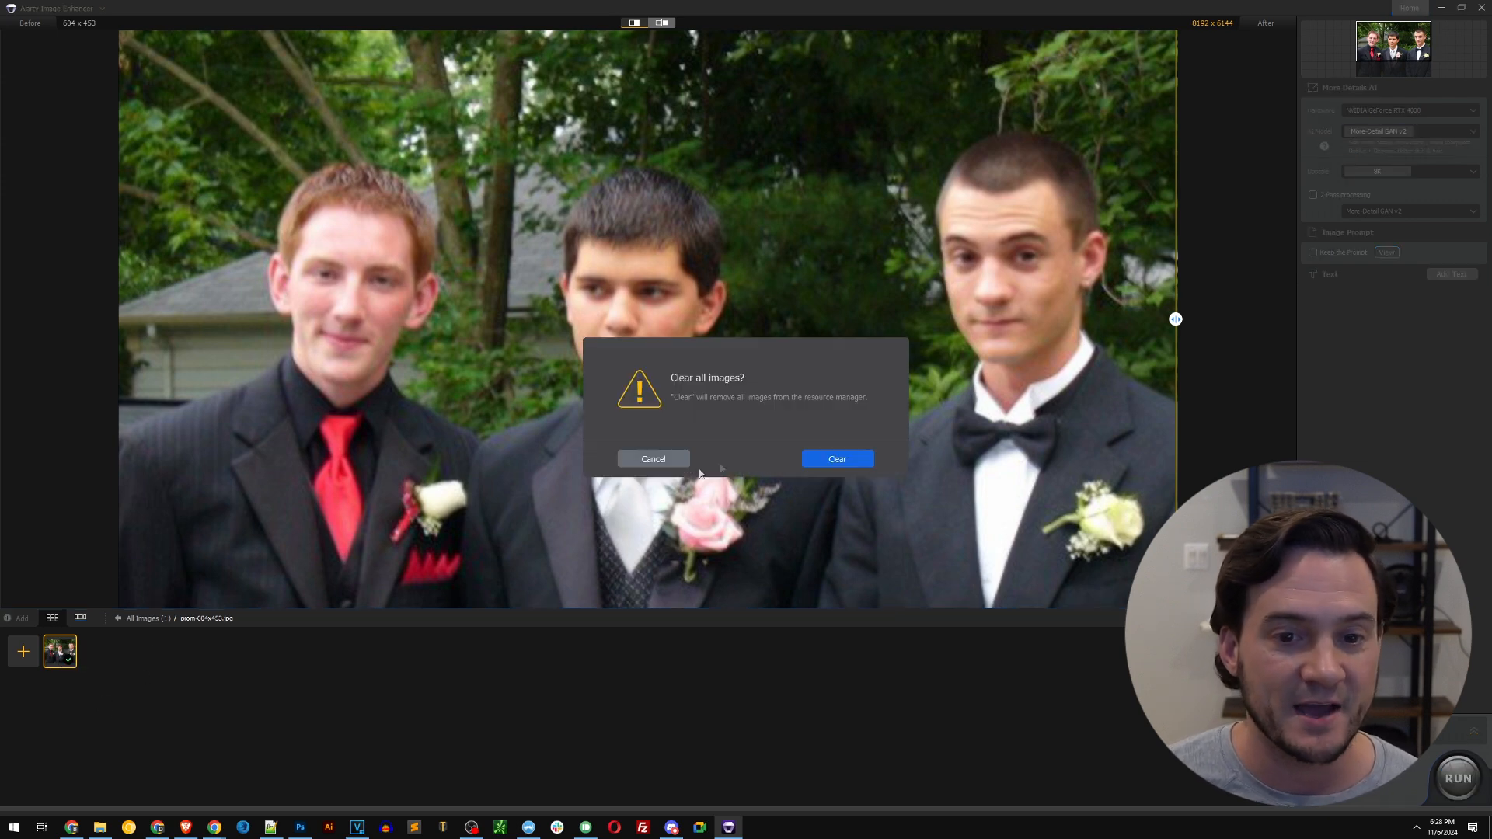
pyautogui.click(836, 459)
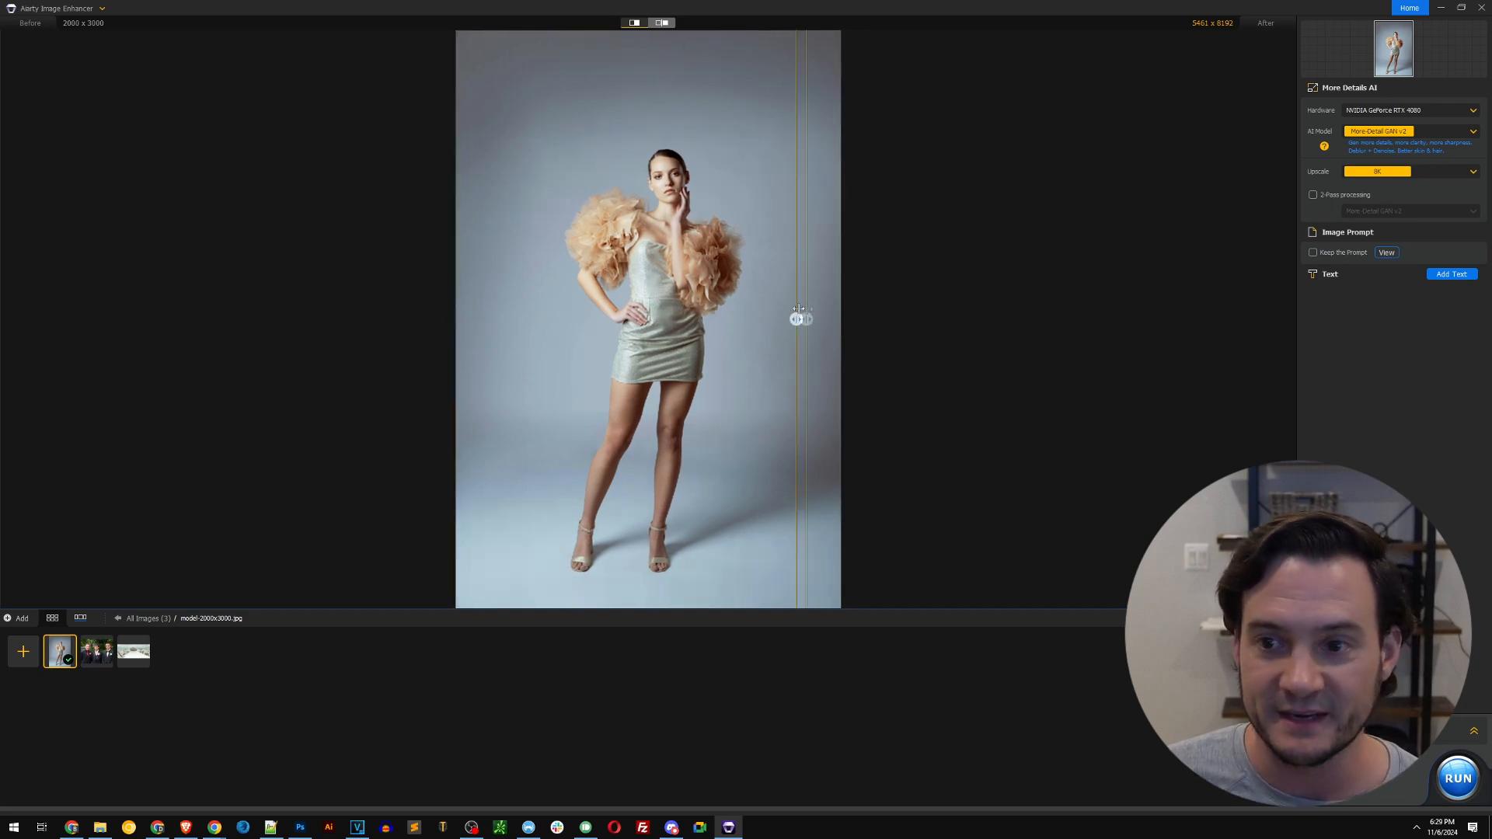
# Set the model photo to a 2x upscale (4000 × 6000) and view original and result side by side
pyautogui.click(1472, 171)
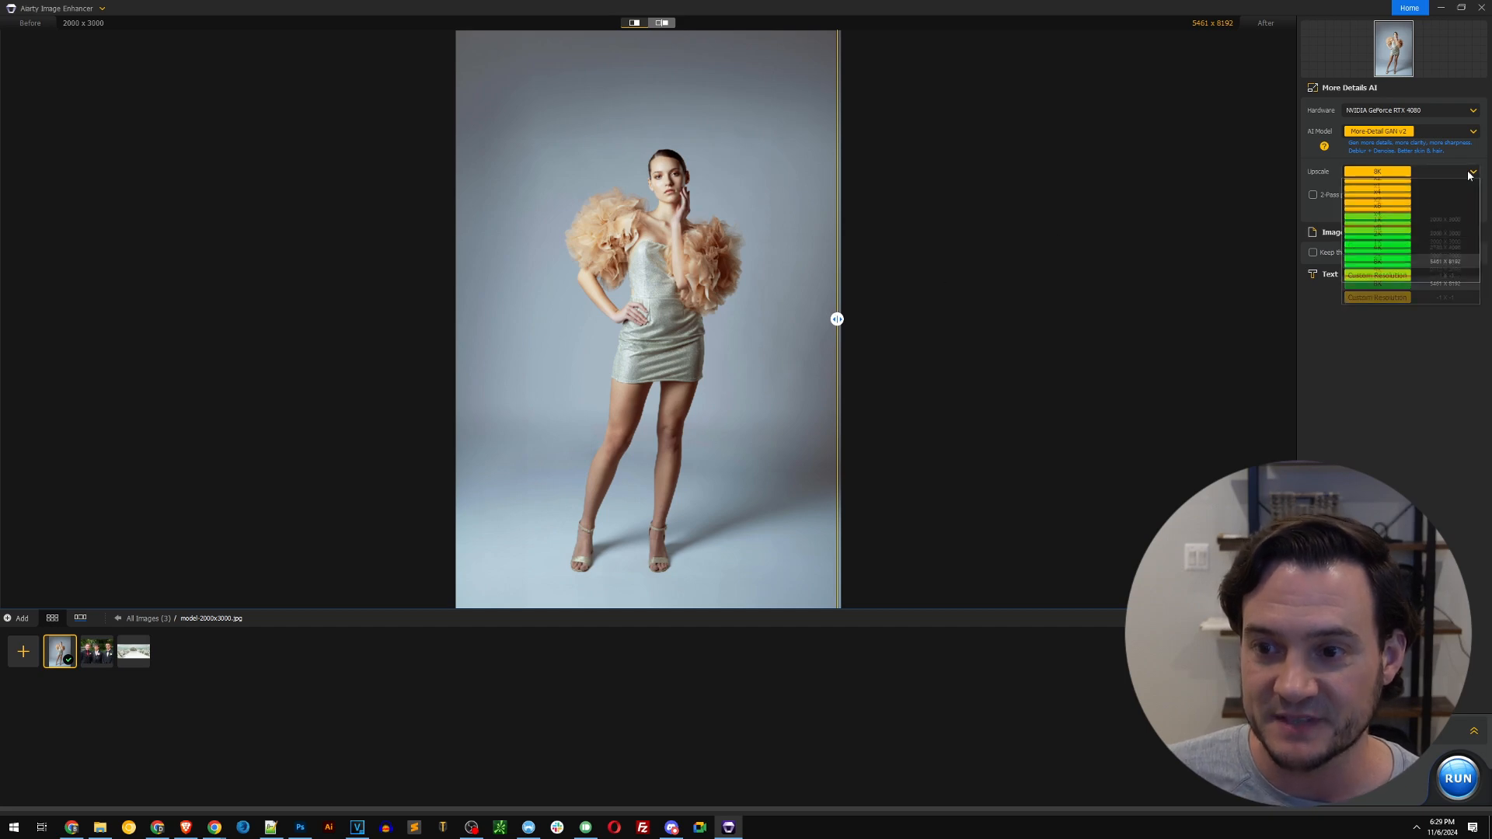
pyautogui.click(1375, 171)
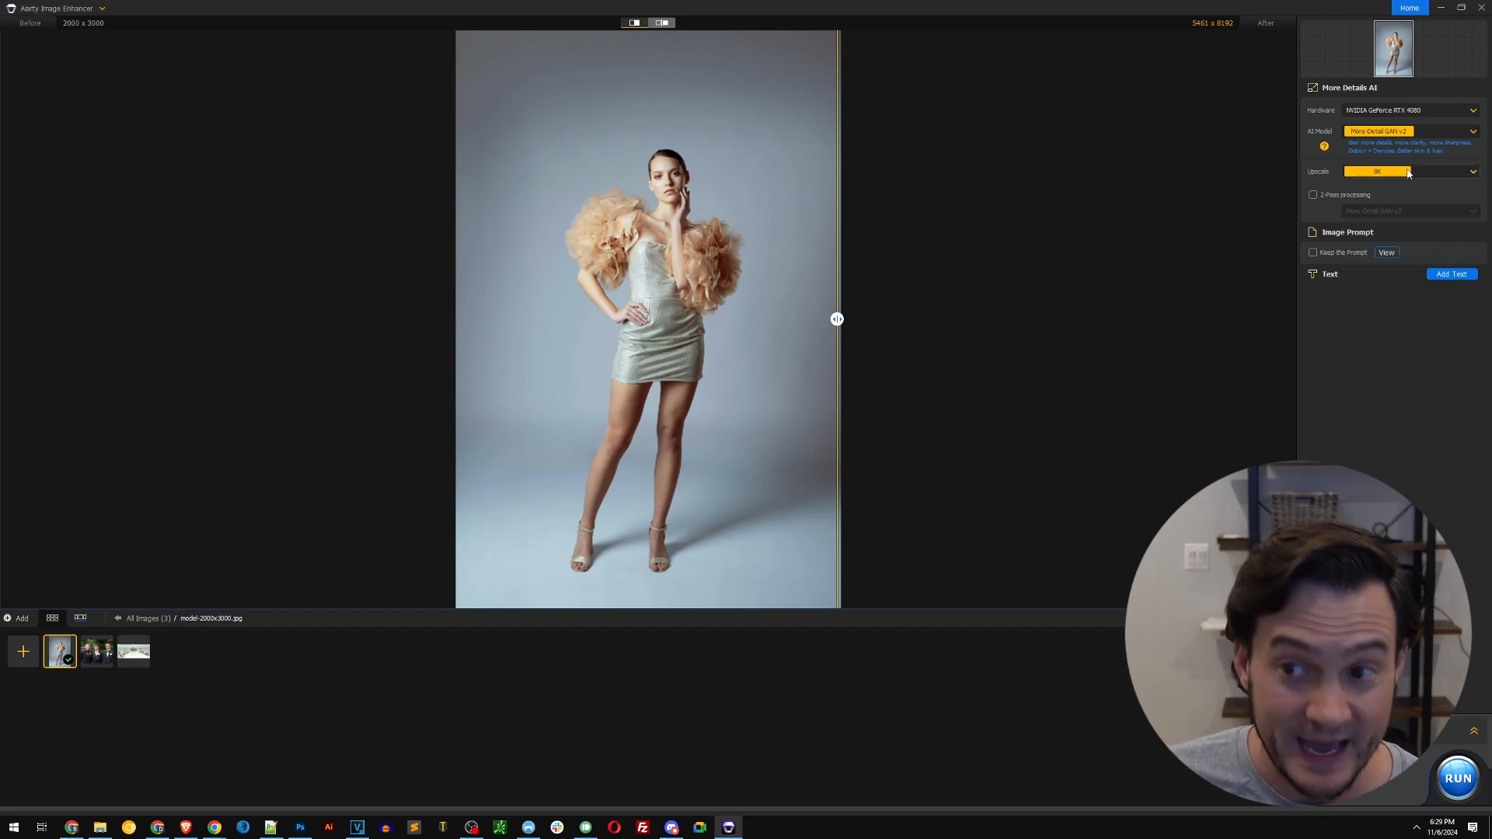
pyautogui.moveTo(816, 268)
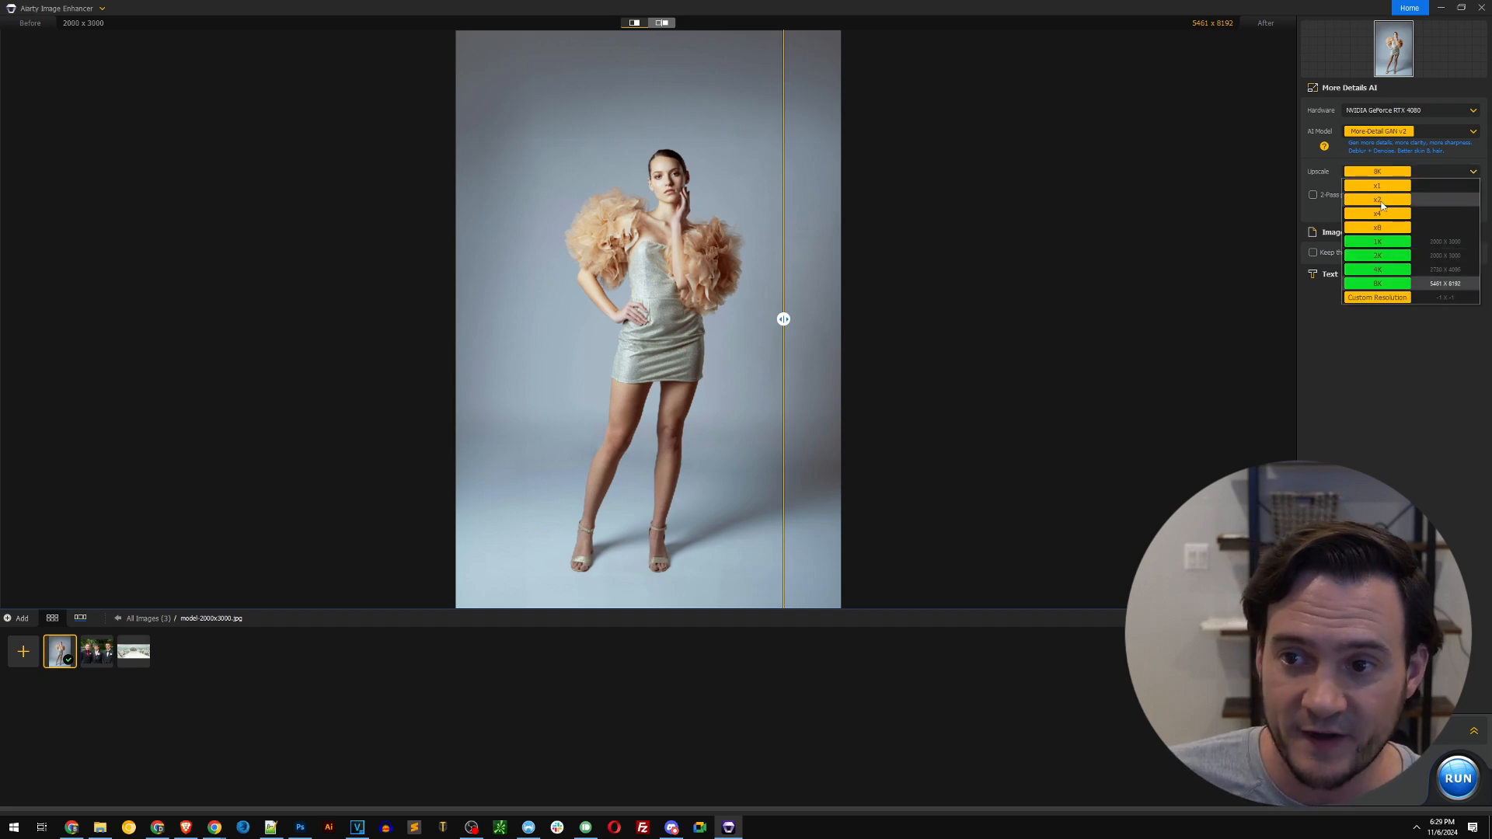
pyautogui.click(1376, 201)
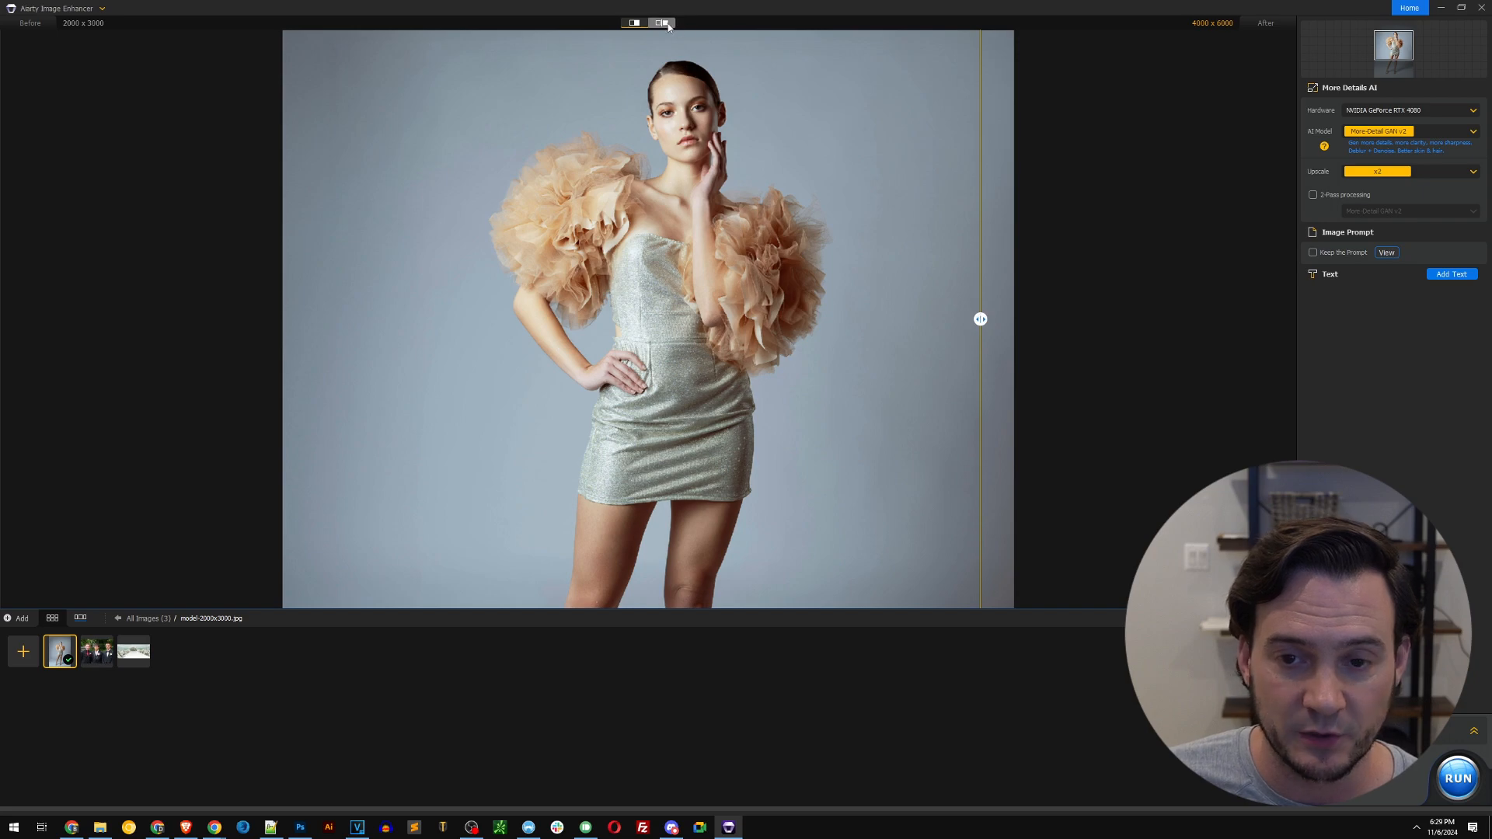
pyautogui.click(663, 22)
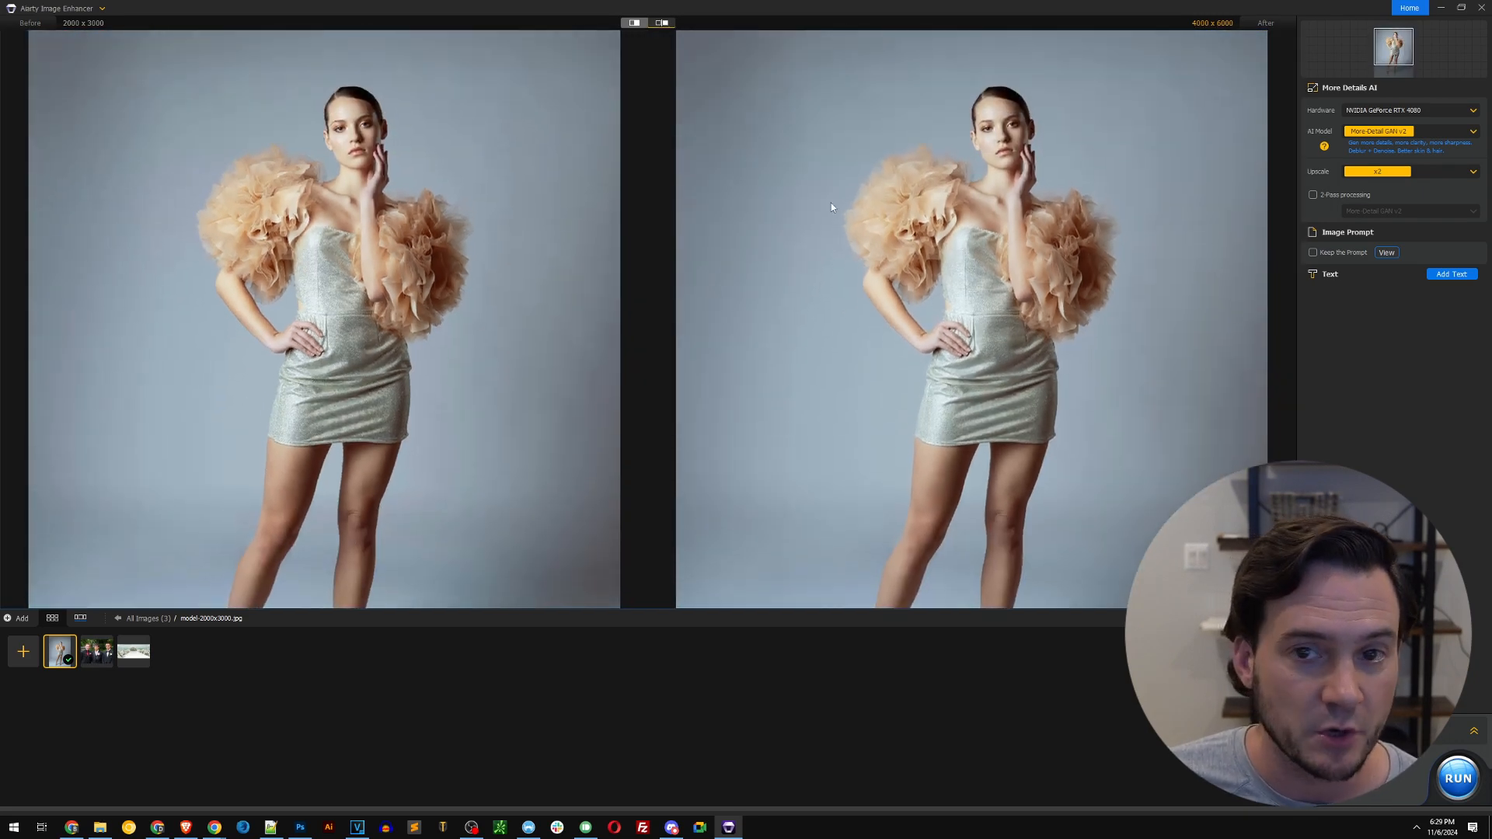
pyautogui.moveTo(1032, 296)
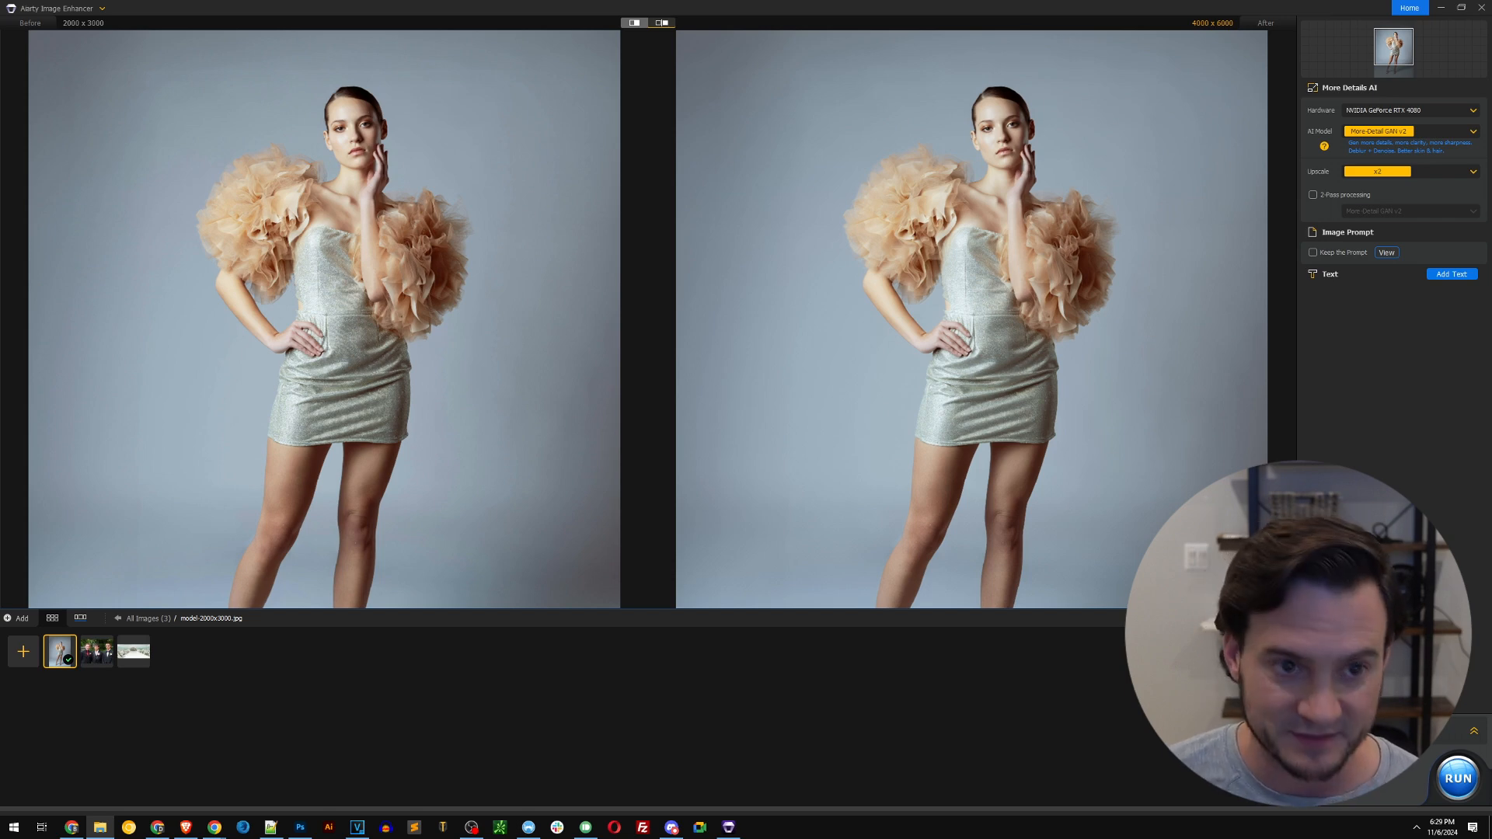
pyautogui.moveTo(998, 211)
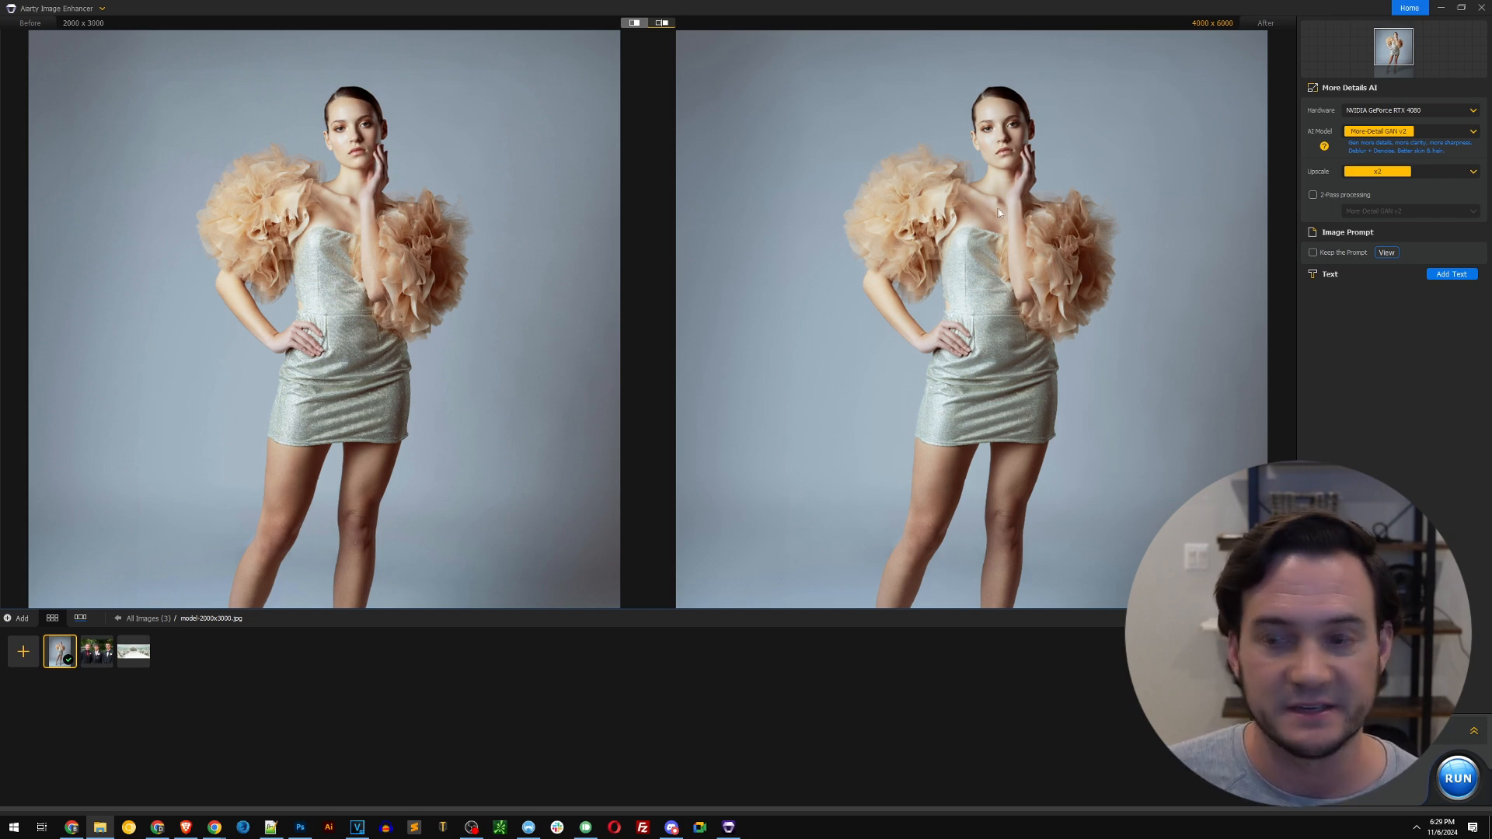
pyautogui.moveTo(847, 210)
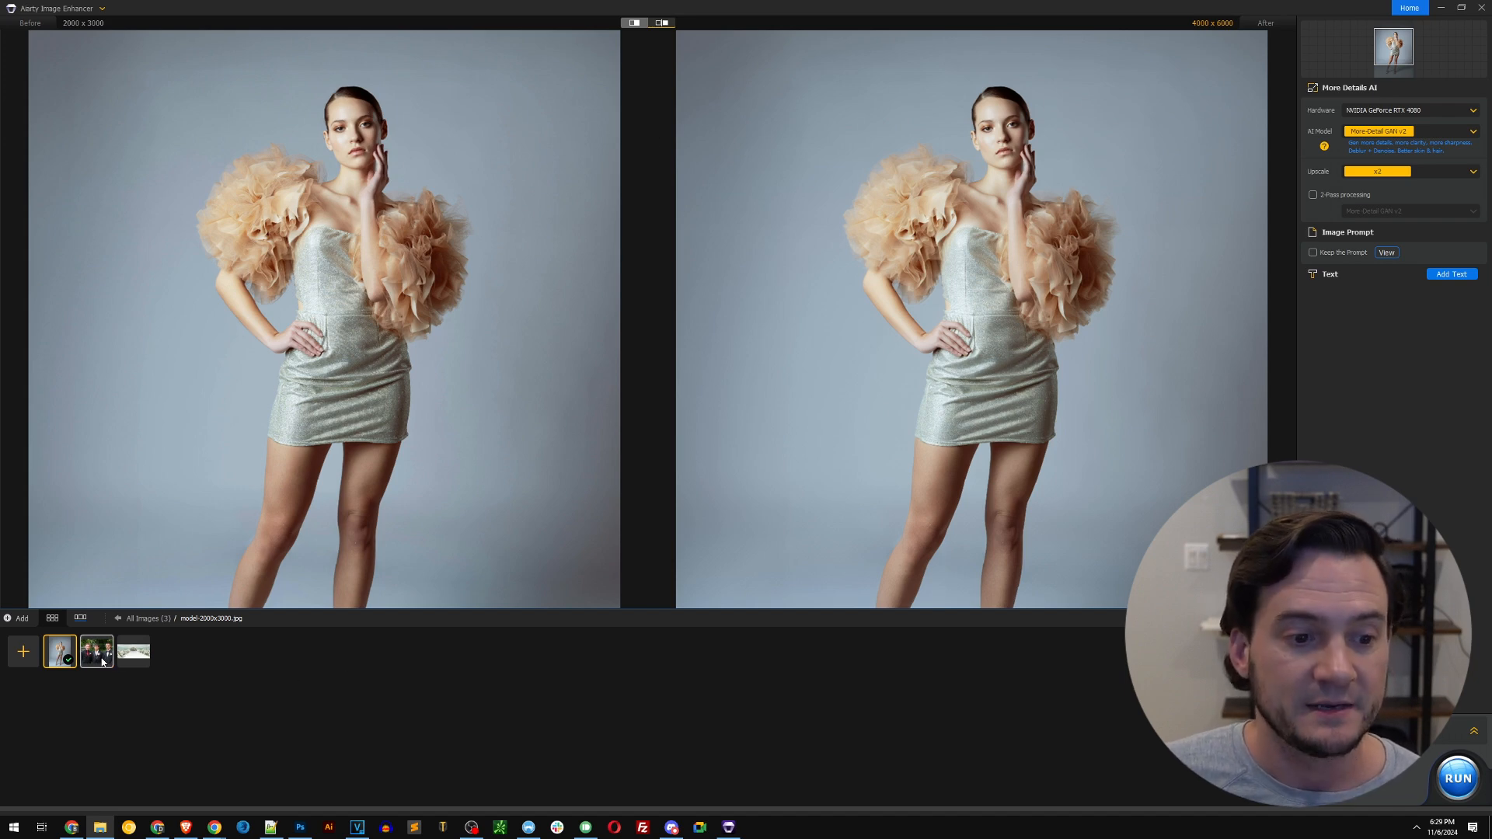
# Preview the prom group photo, then the floral aisle photo (463 × 200 to 926 × 400)
pyautogui.click(95, 651)
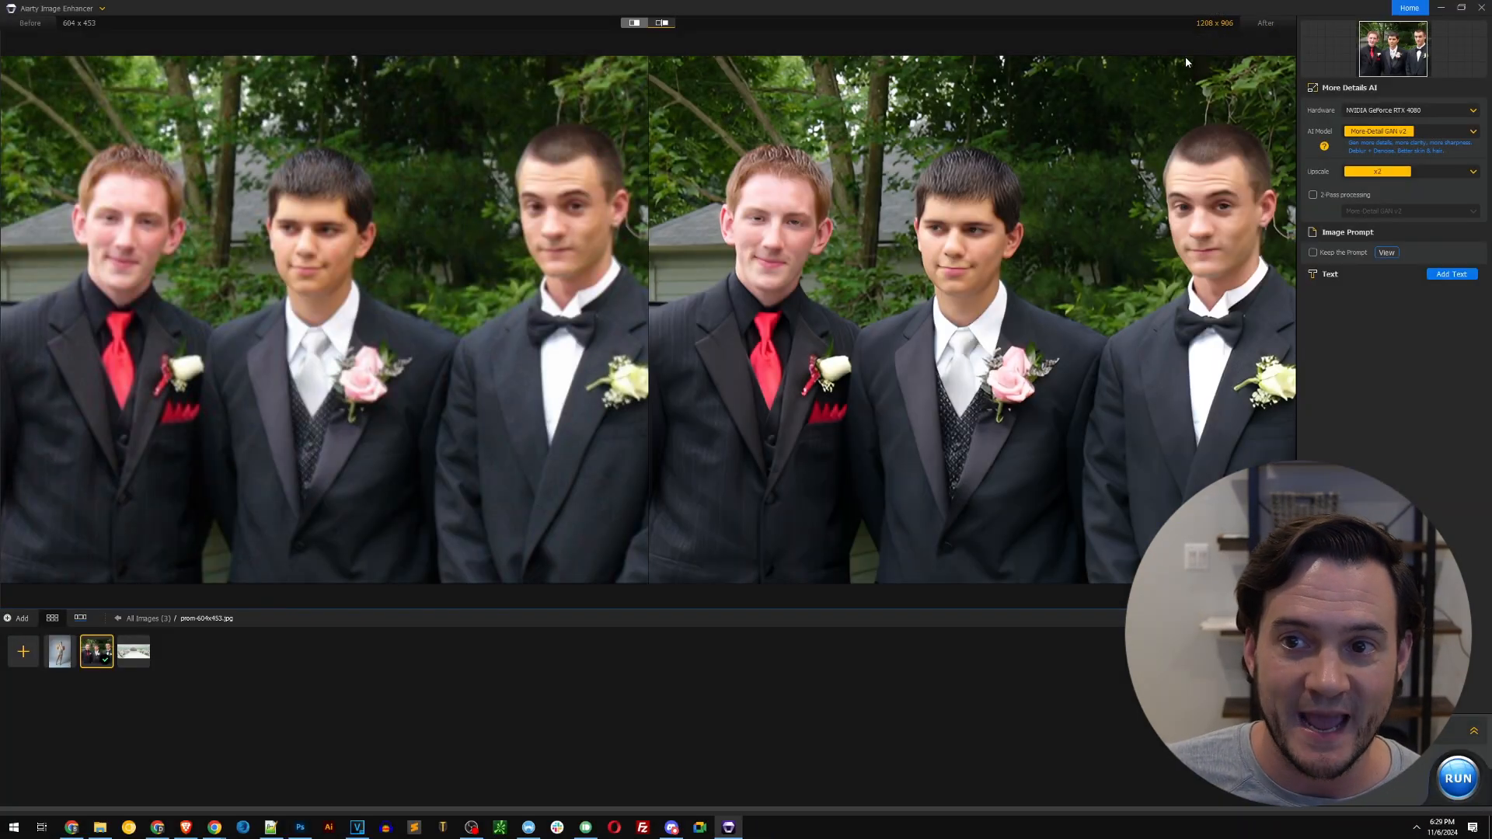
pyautogui.moveTo(480, 384)
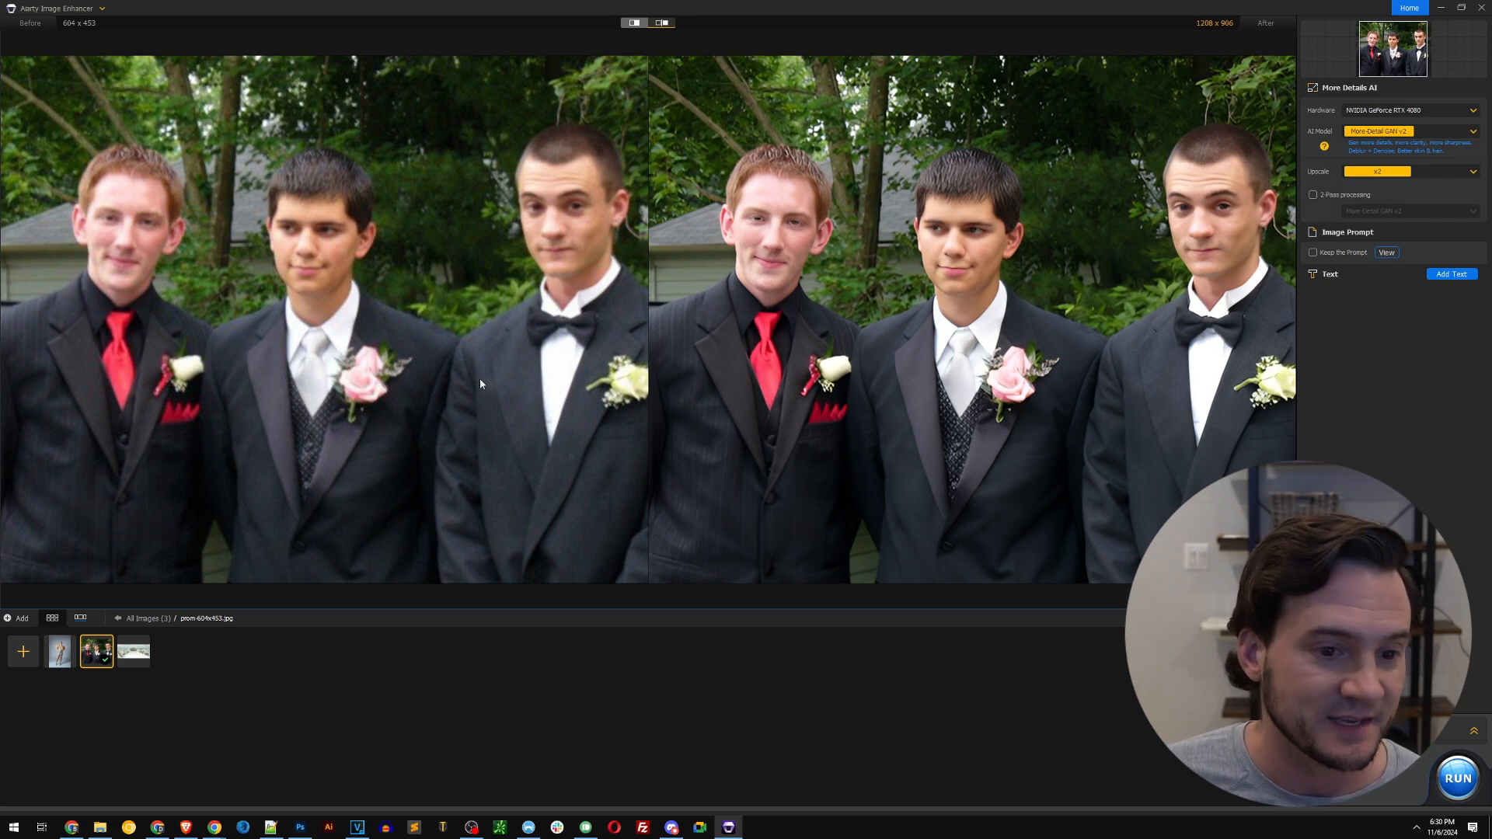
pyautogui.click(132, 651)
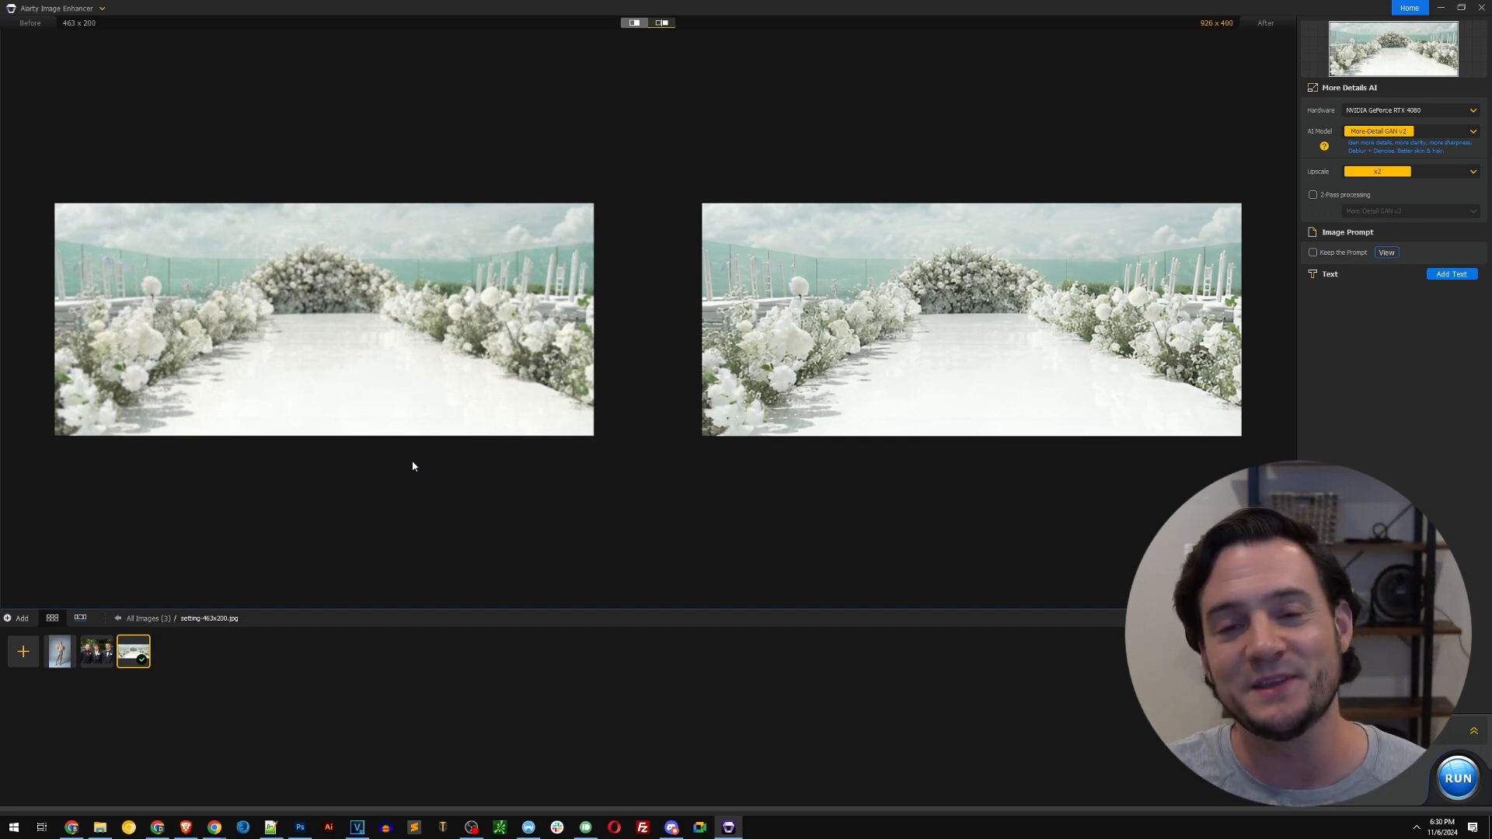
pyautogui.moveTo(353, 527)
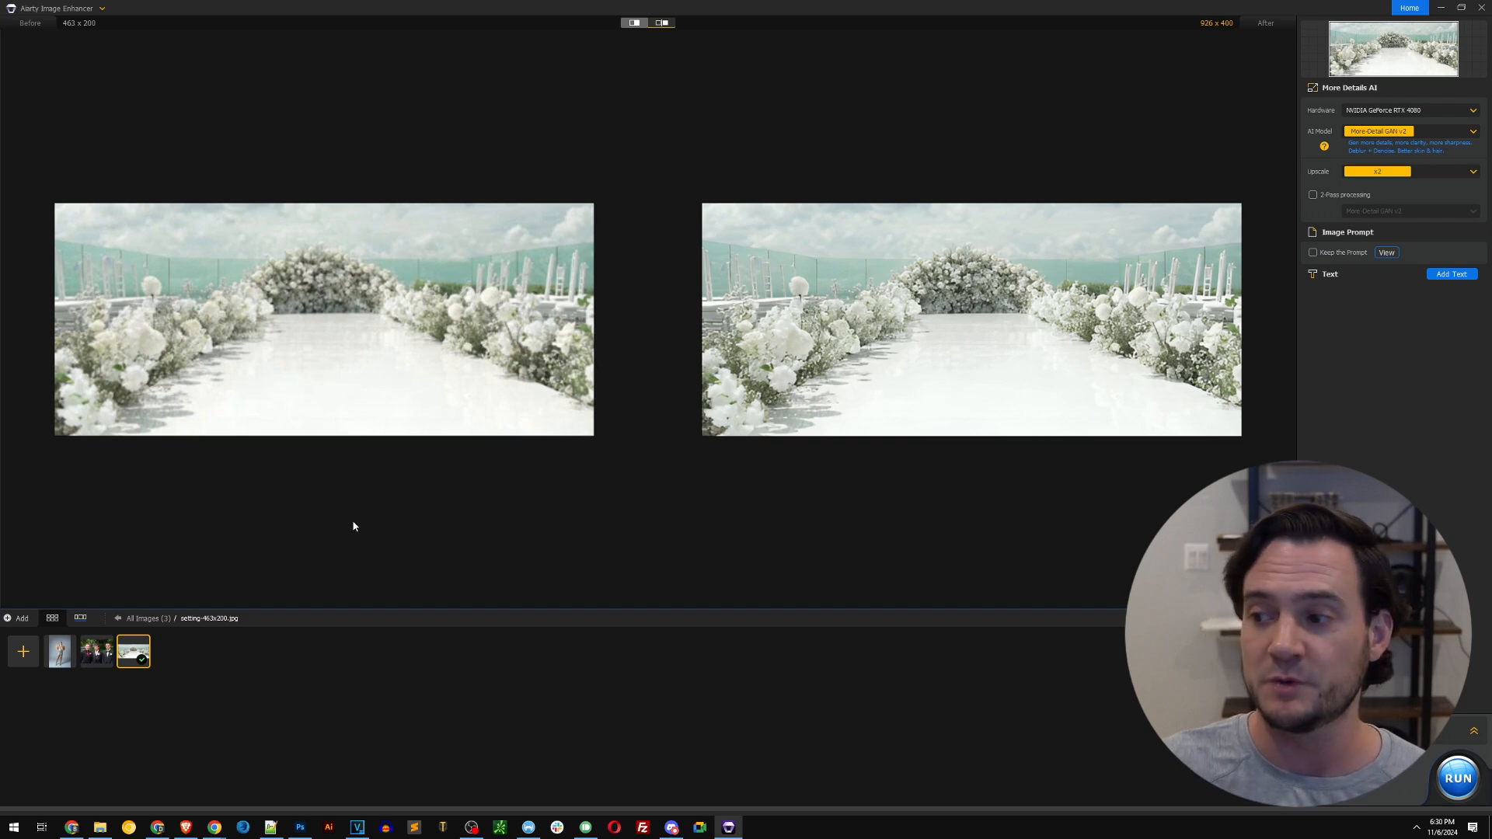
pyautogui.moveTo(399, 454)
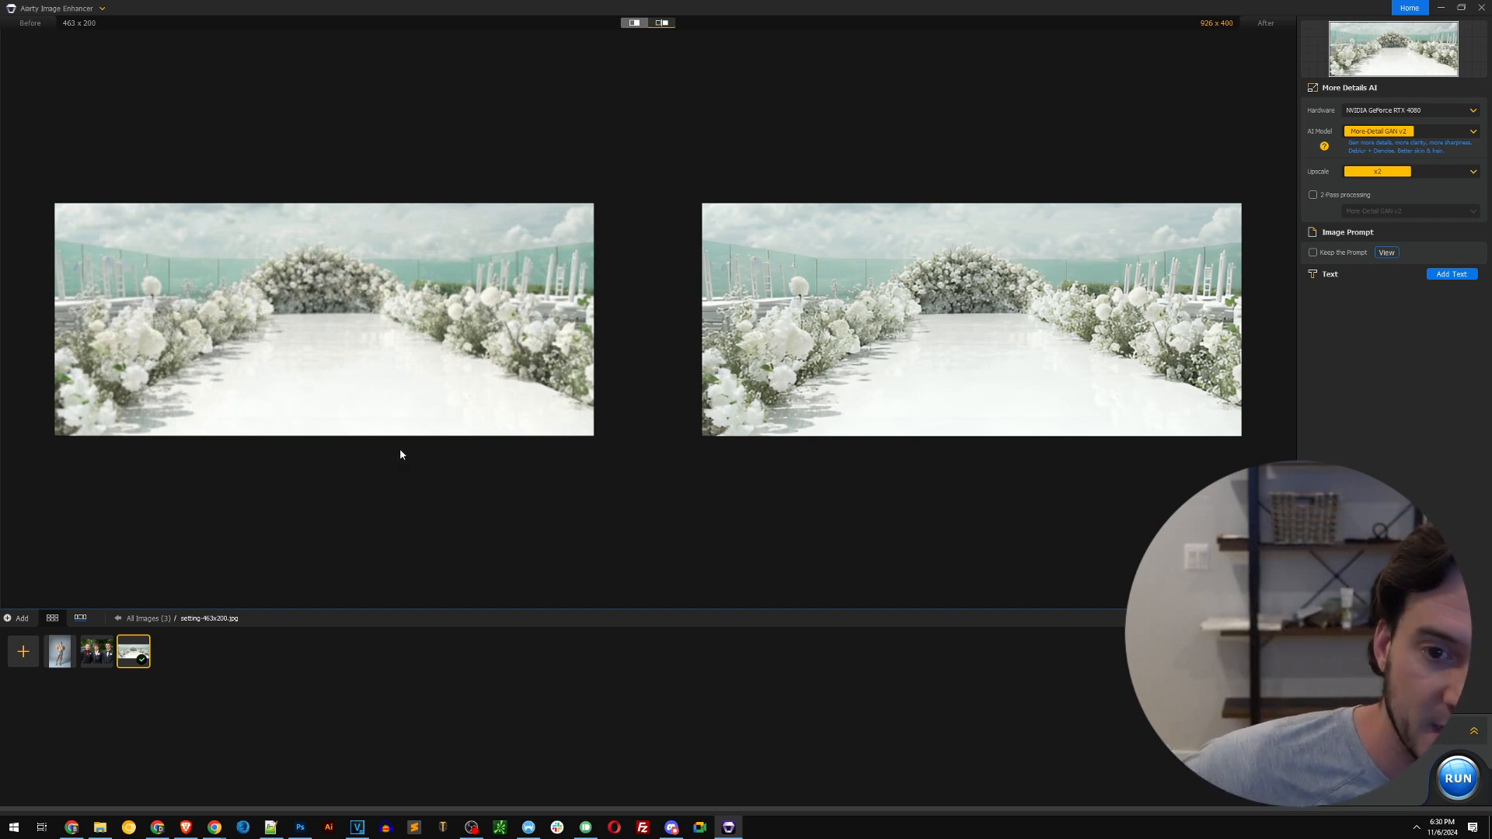
pyautogui.moveTo(438, 246)
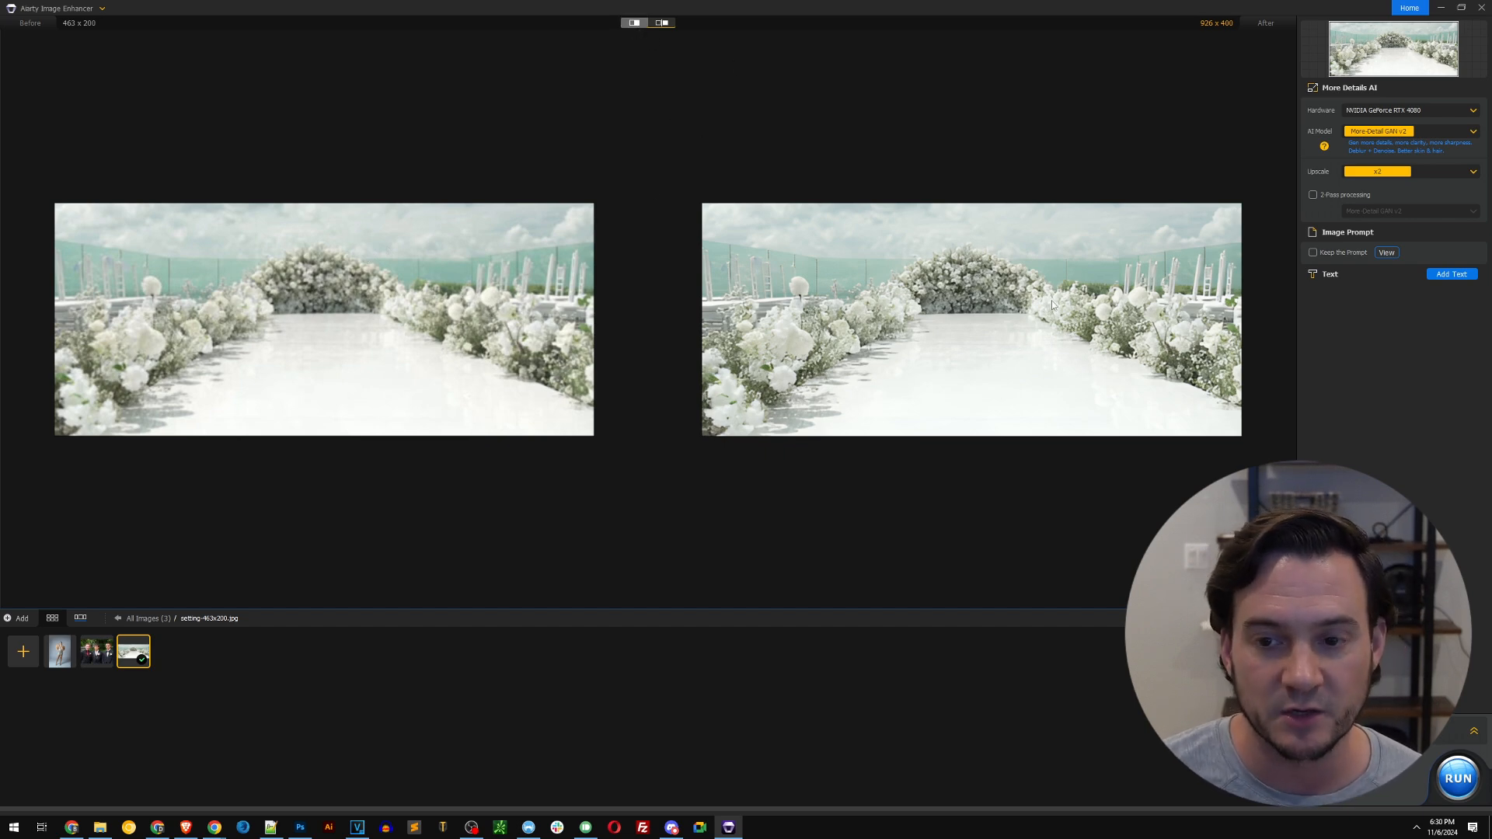
pyautogui.moveTo(1053, 304)
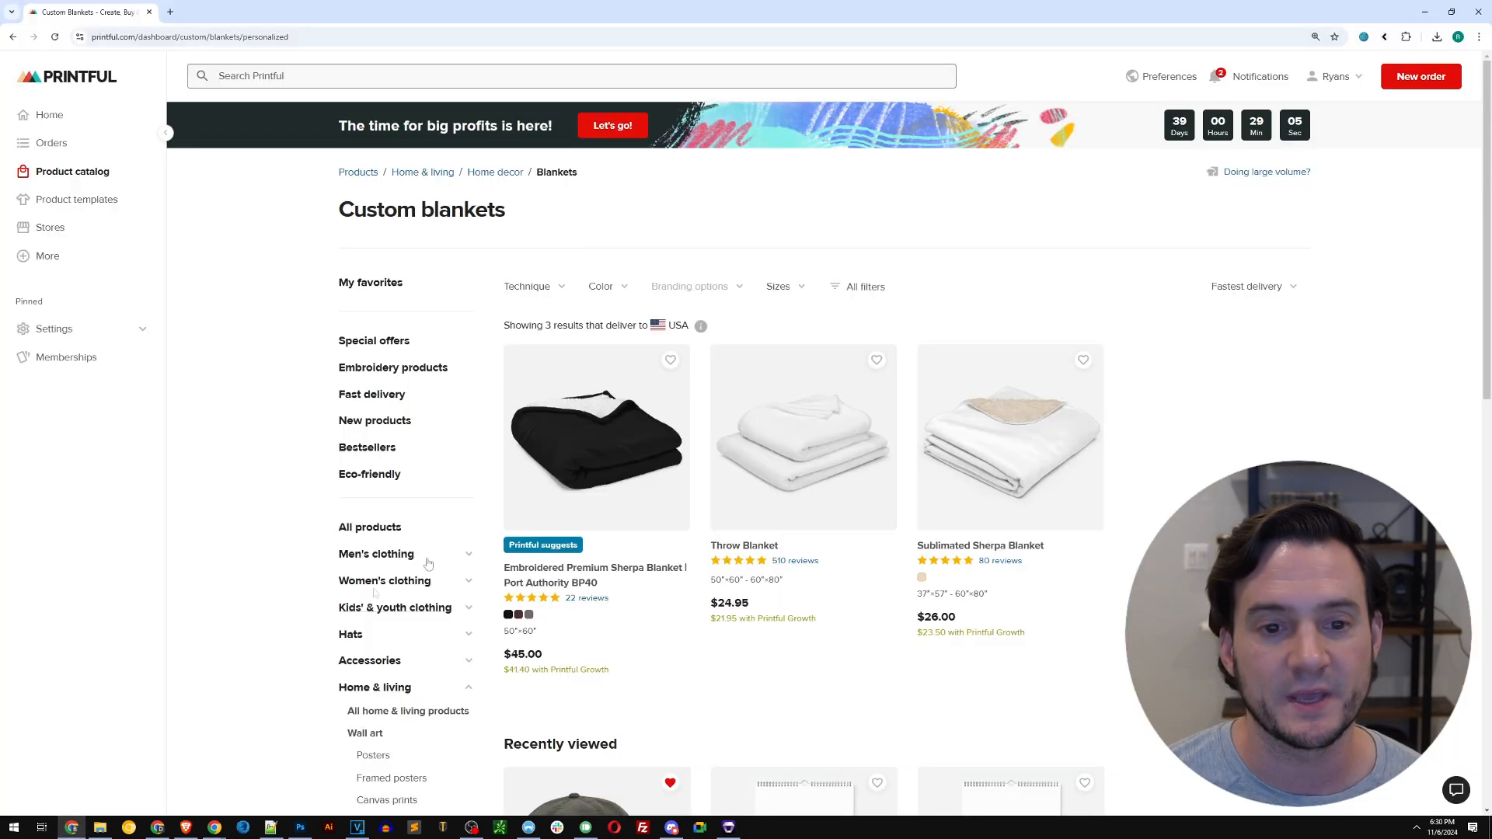
# View the Sublimated Sherpa Blanket's product photos on Printful, then return to the enhancer
pyautogui.scroll(-3)
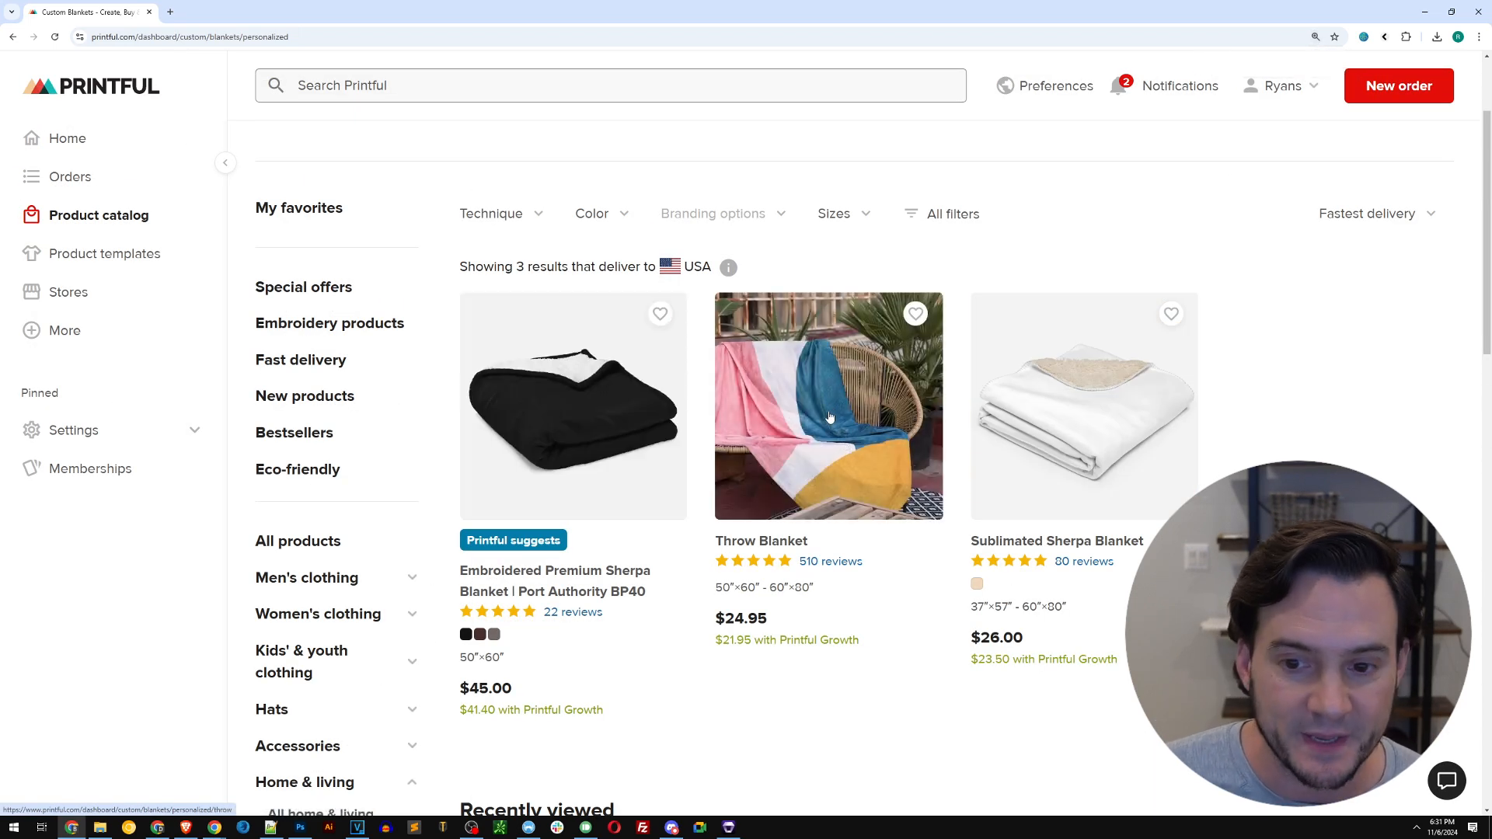
pyautogui.click(1082, 406)
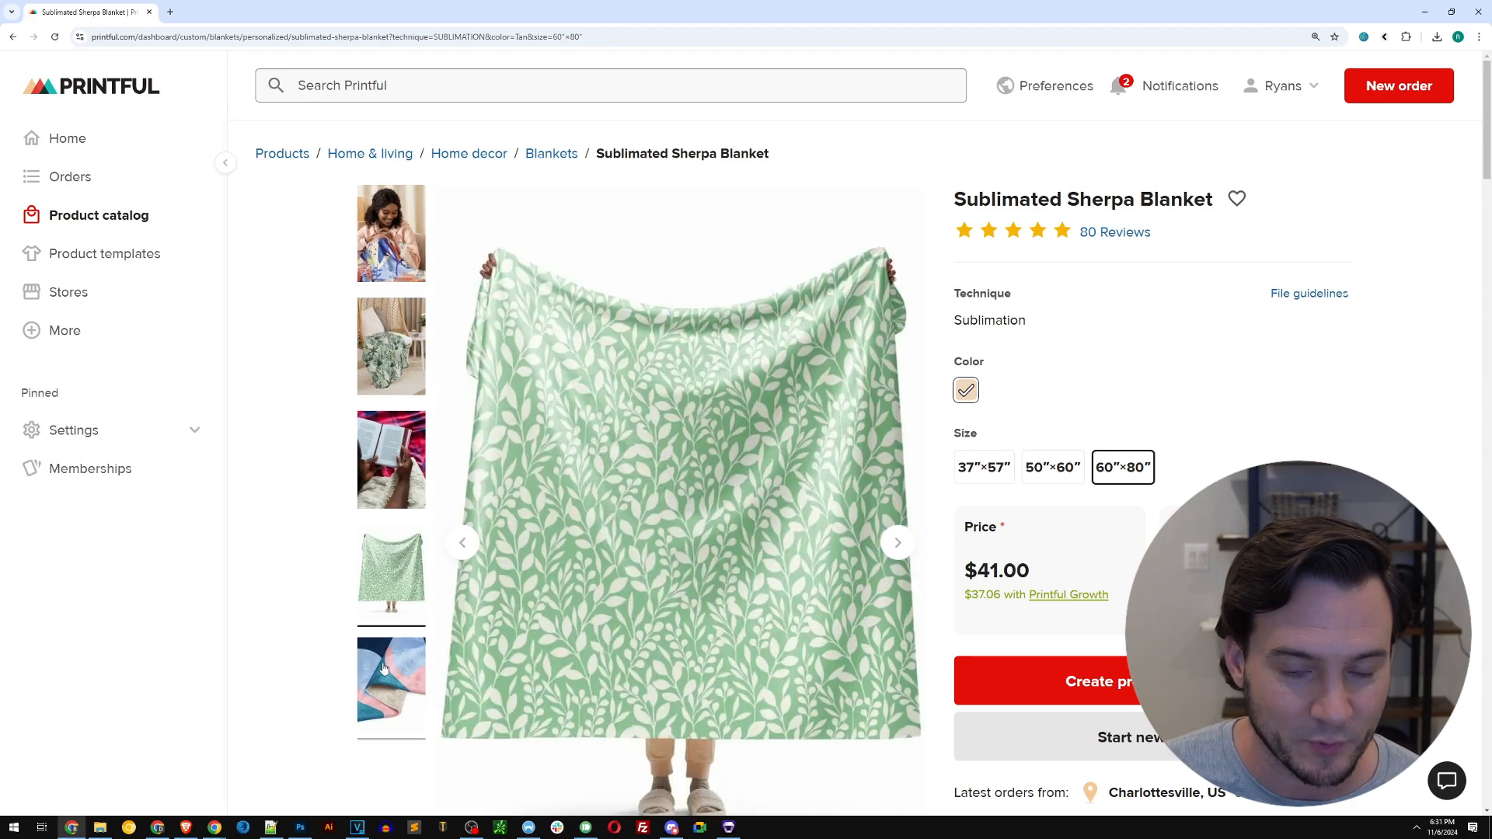
pyautogui.click(390, 685)
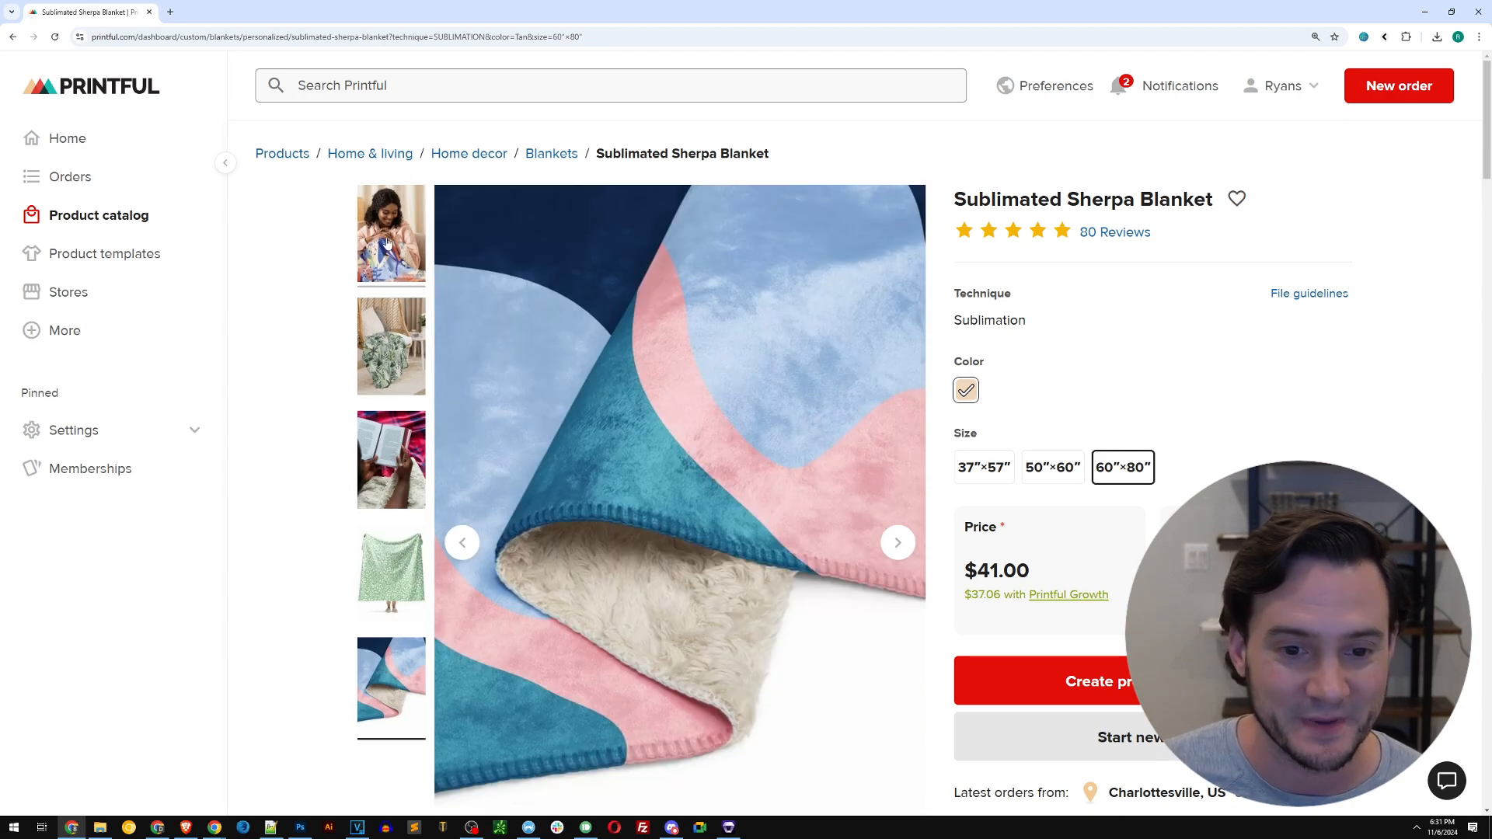
pyautogui.click(390, 235)
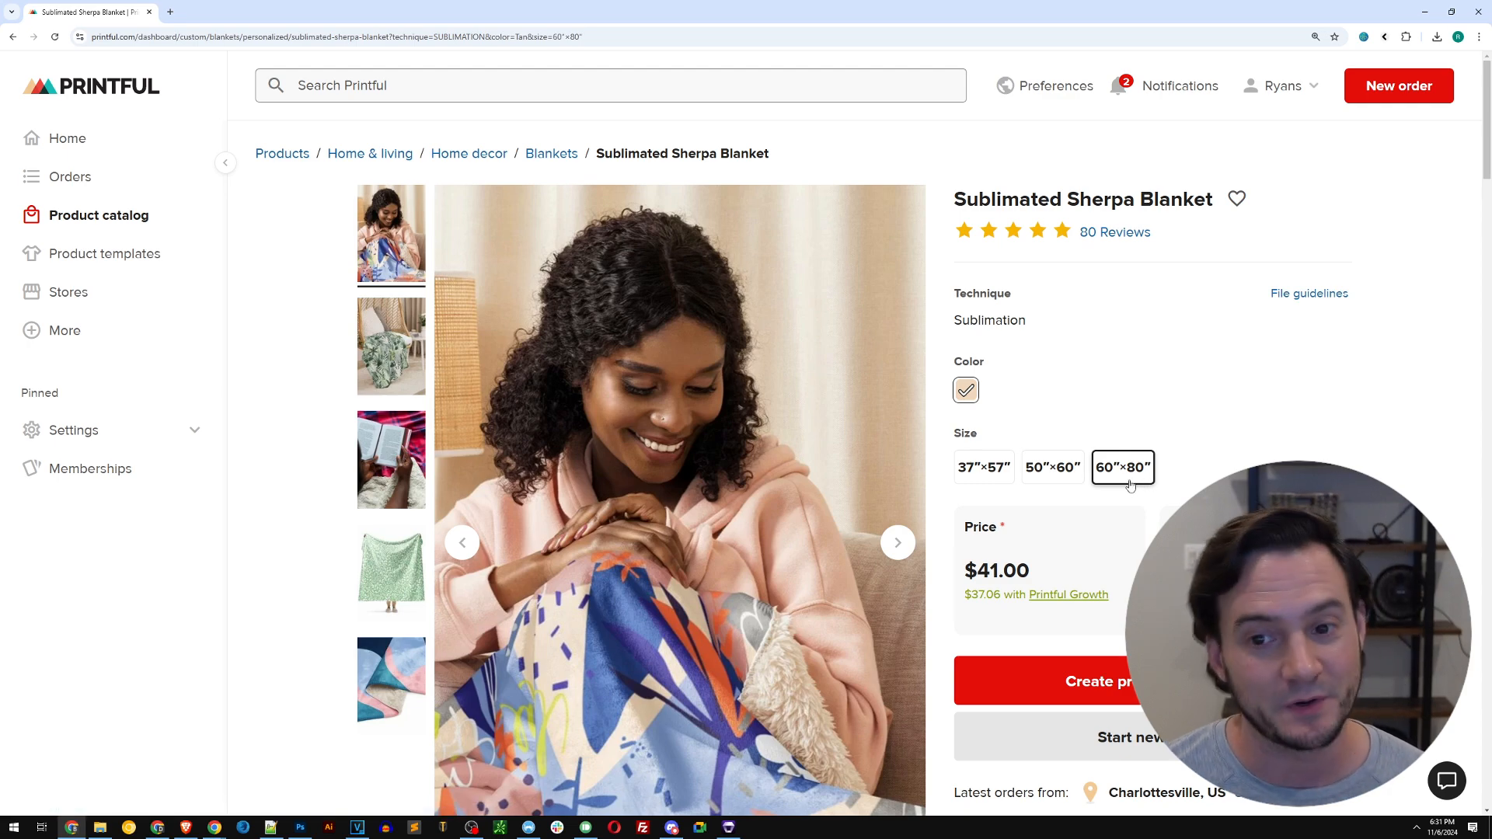
pyautogui.moveTo(1283, 378)
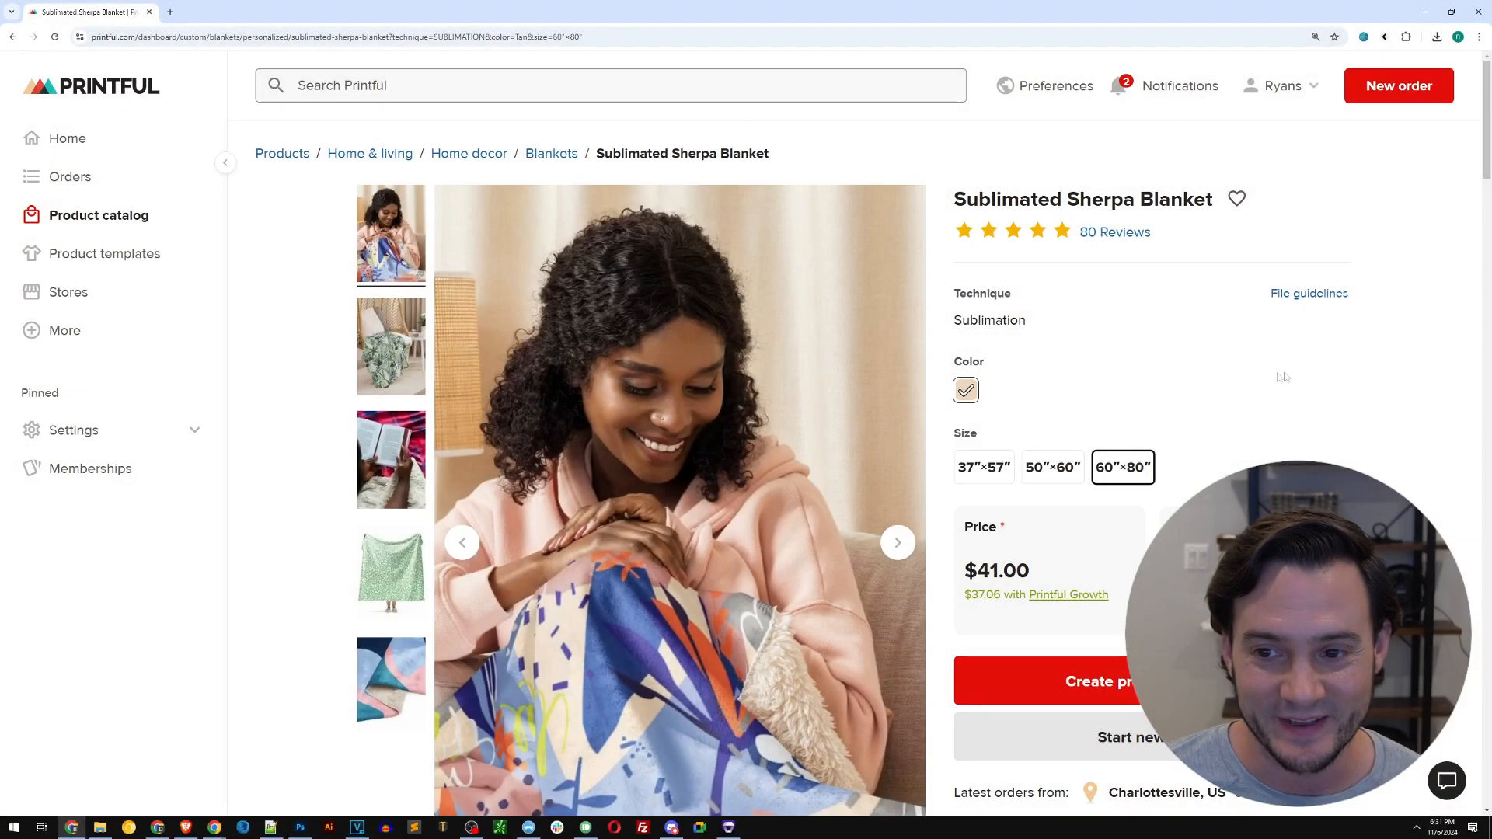
pyautogui.moveTo(1285, 376)
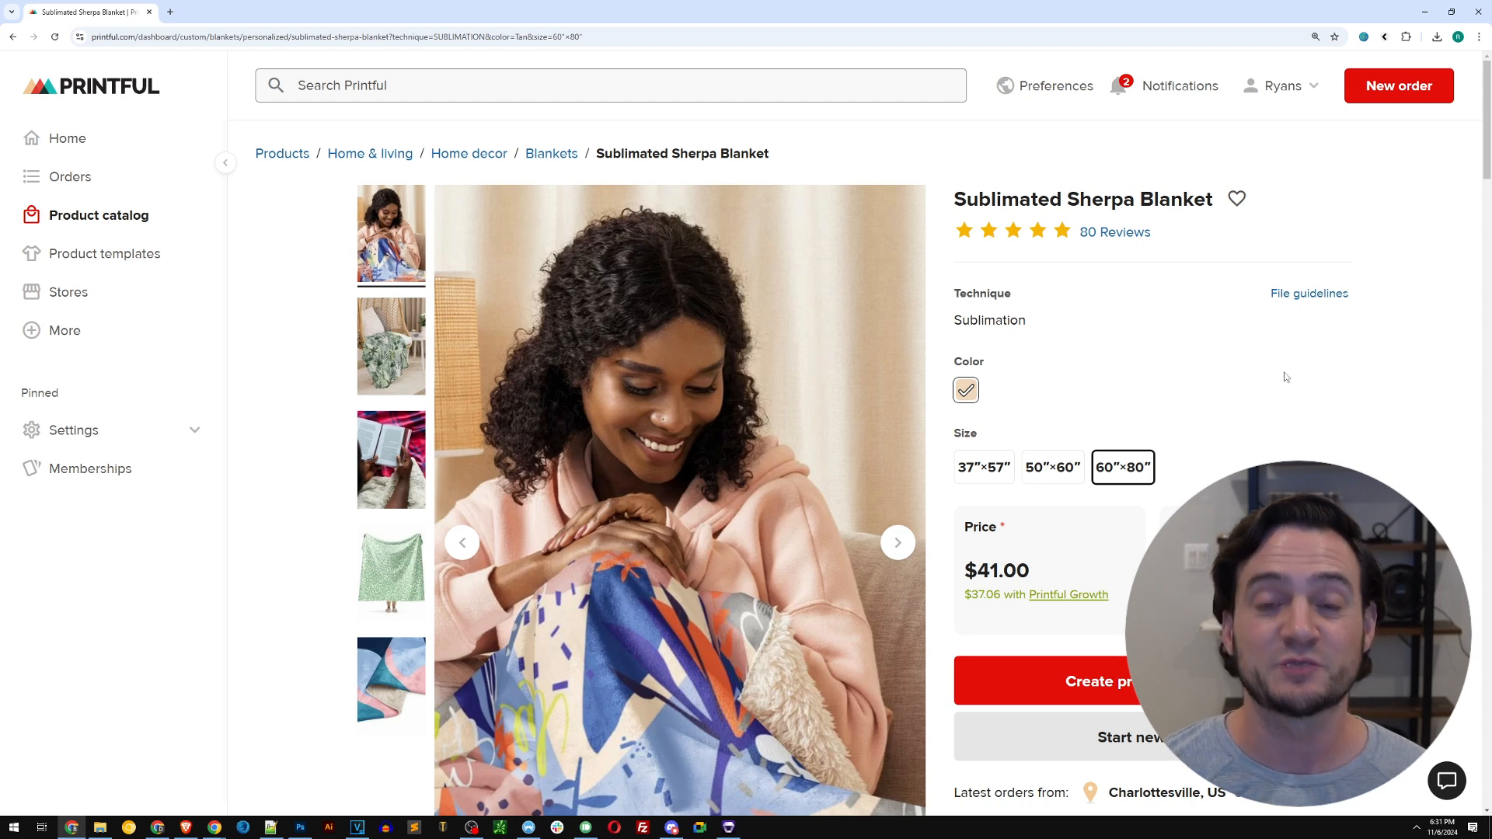
pyautogui.moveTo(967, 358)
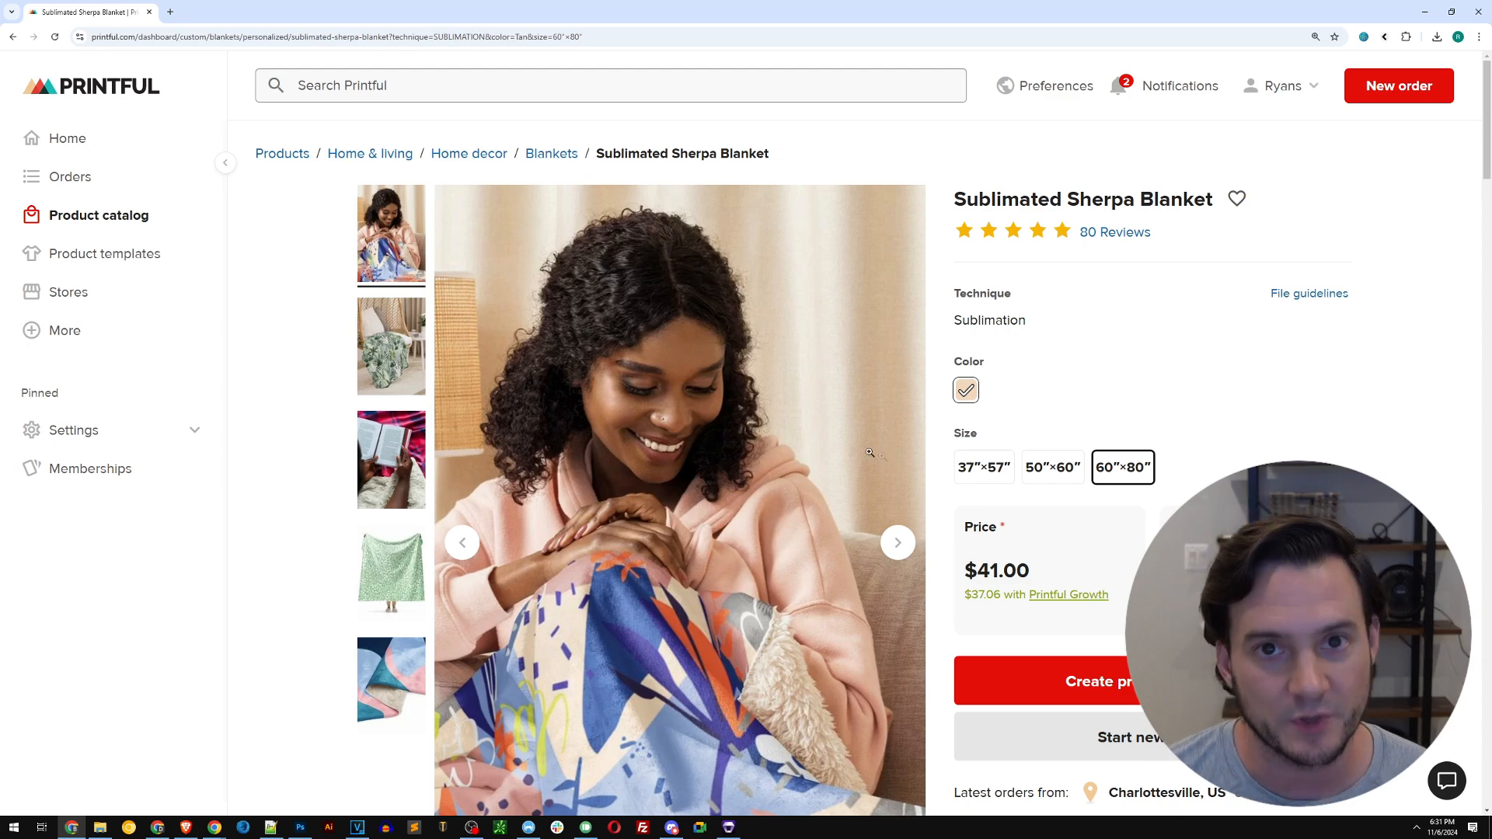
pyautogui.click(729, 827)
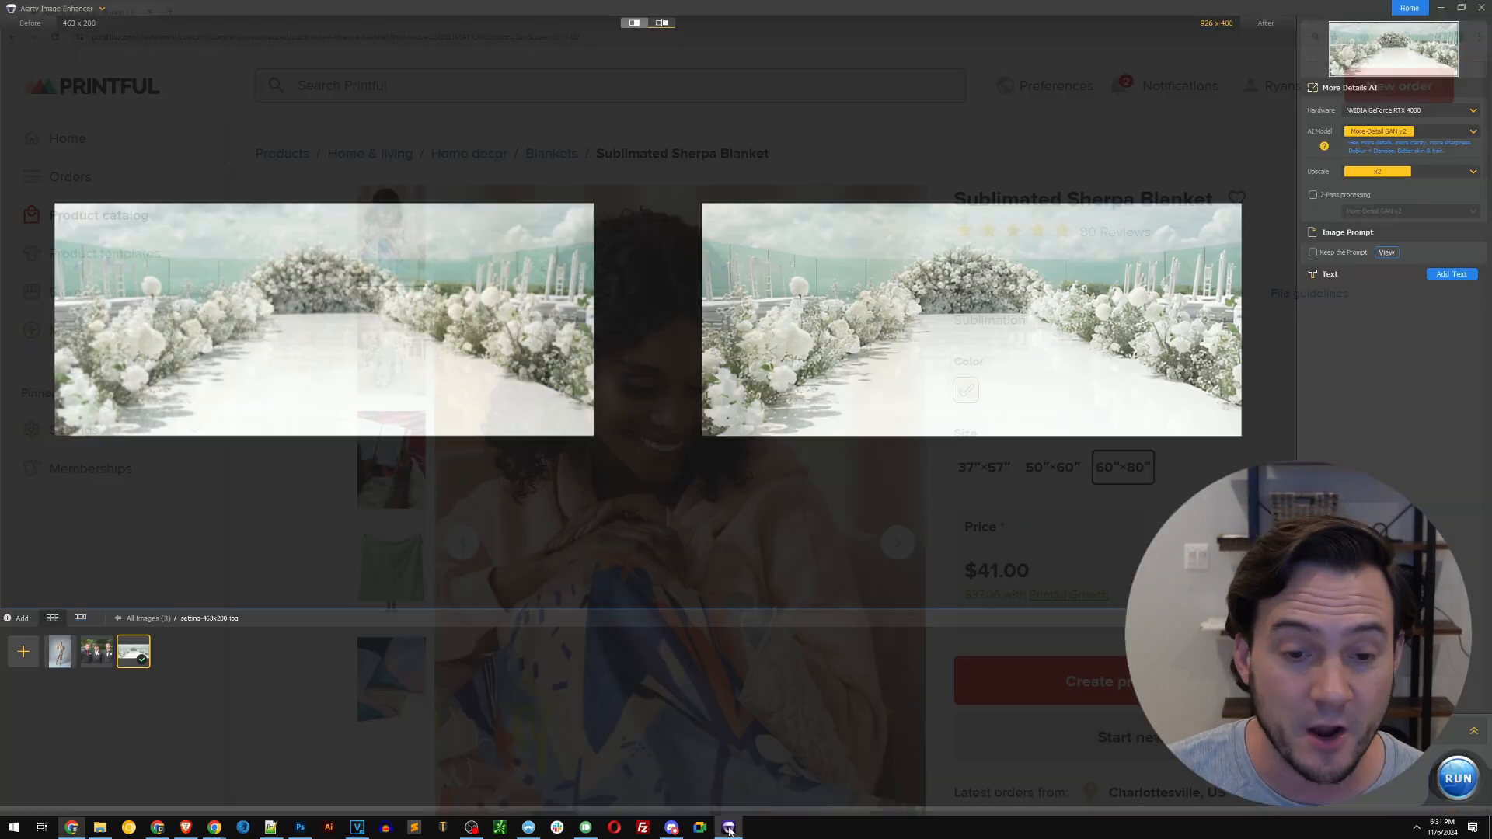
# Reopen the fashion model photo's 2000 × 3000 vs 4000 × 6000 comparison
pyautogui.click(94, 651)
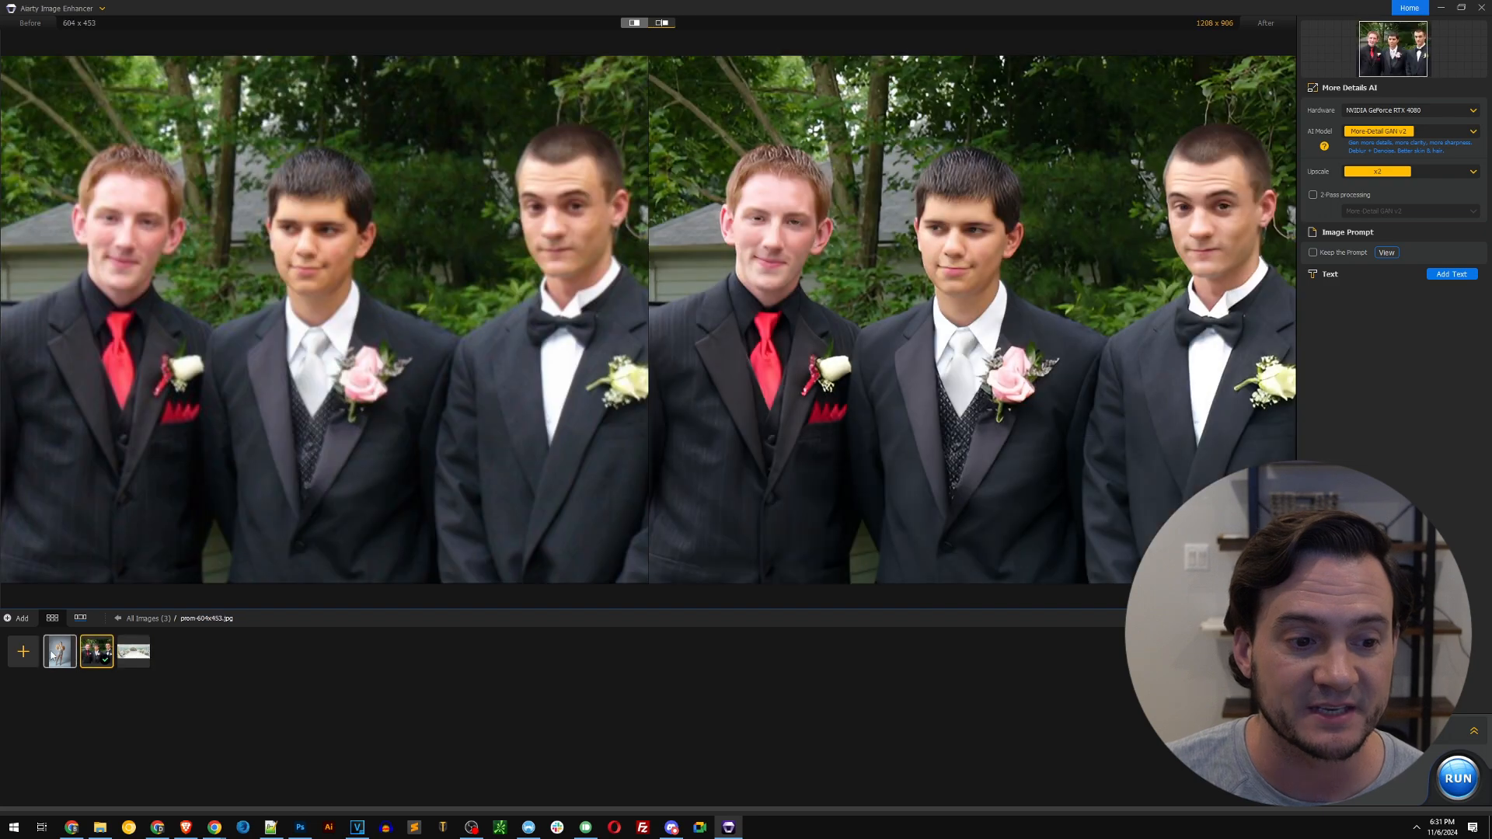
pyautogui.click(59, 651)
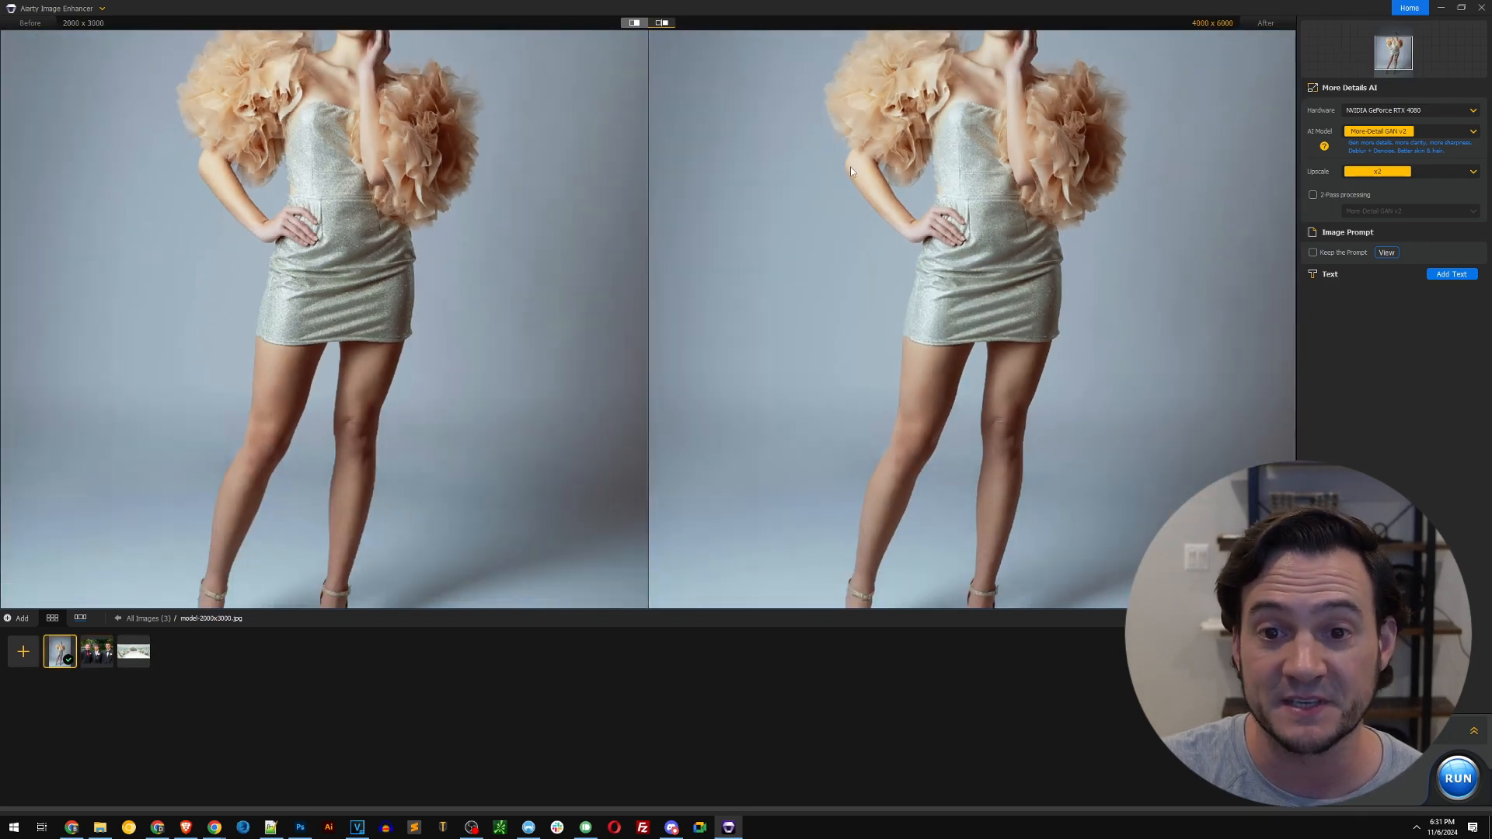